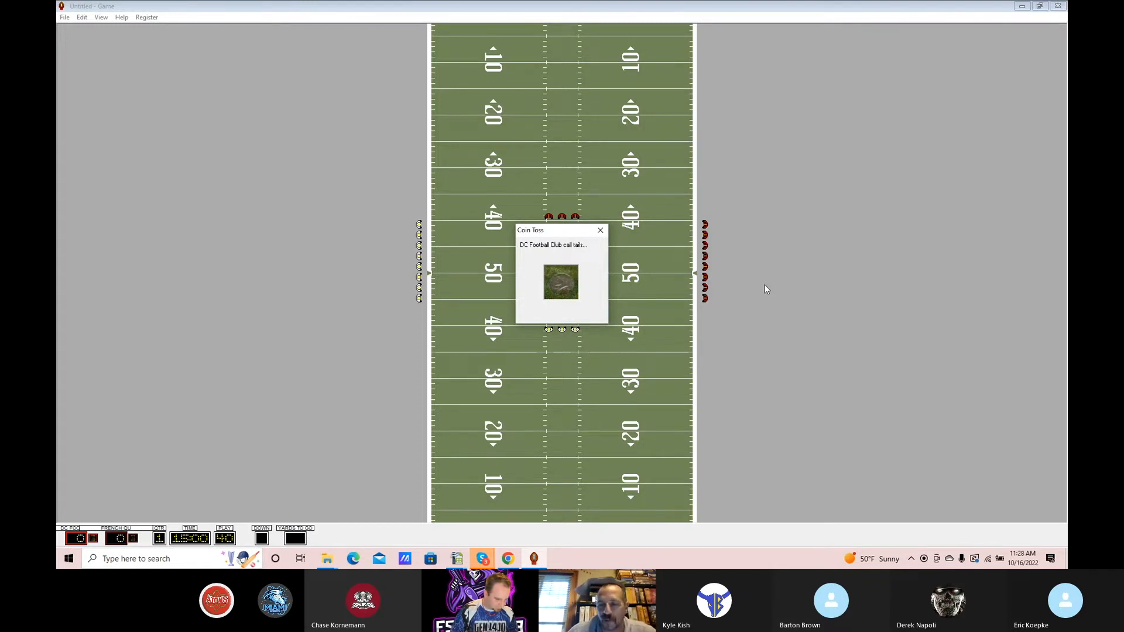
Step: Proceed past the coin toss so the opening play runs for a 3-yard gain
{"action": "left_click", "coordinate": [599, 231]}
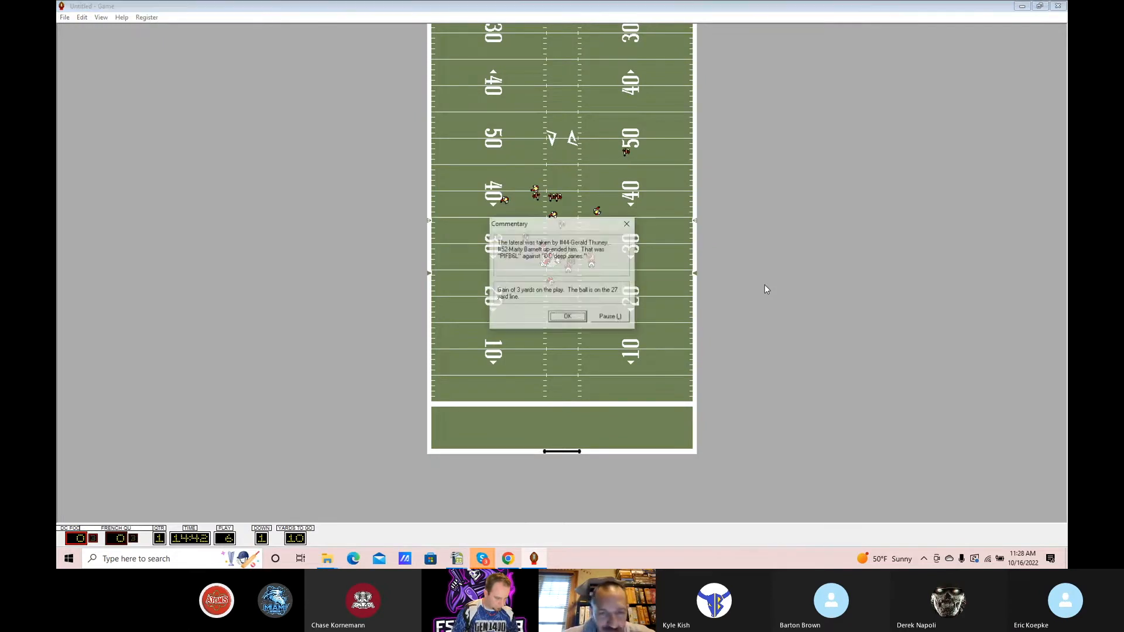
Step: Acknowledge each play's commentary (gains, incomplete pass, sacks) to keep the scoreless drive moving to the 47-yard line
{"action": "left_click", "coordinate": [567, 316]}
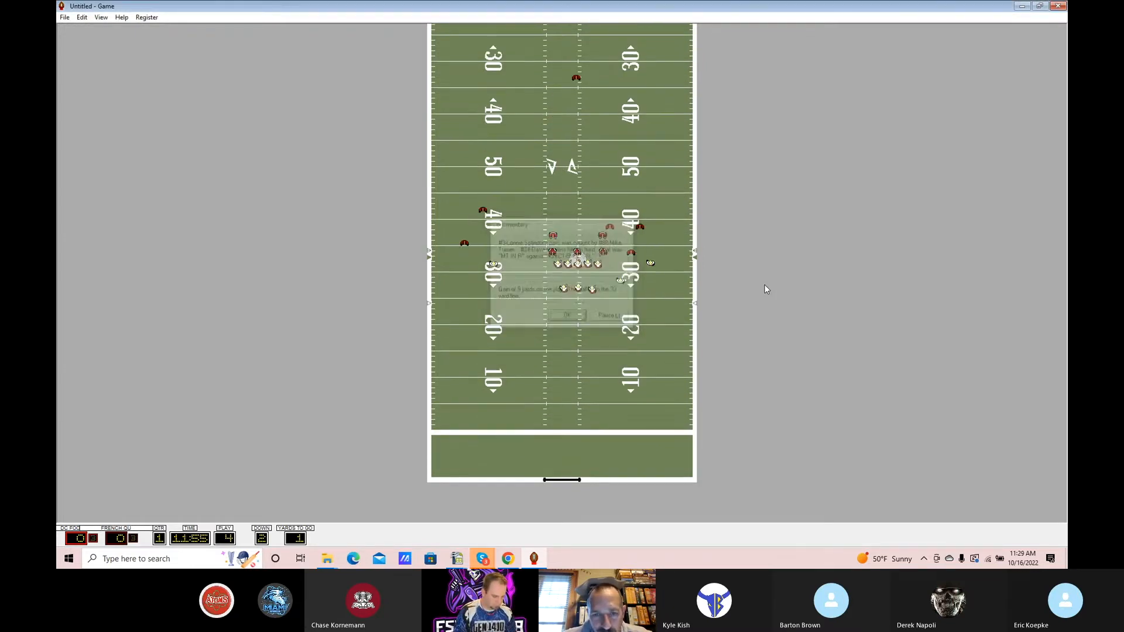
{"action": "left_click", "coordinate": [566, 315]}
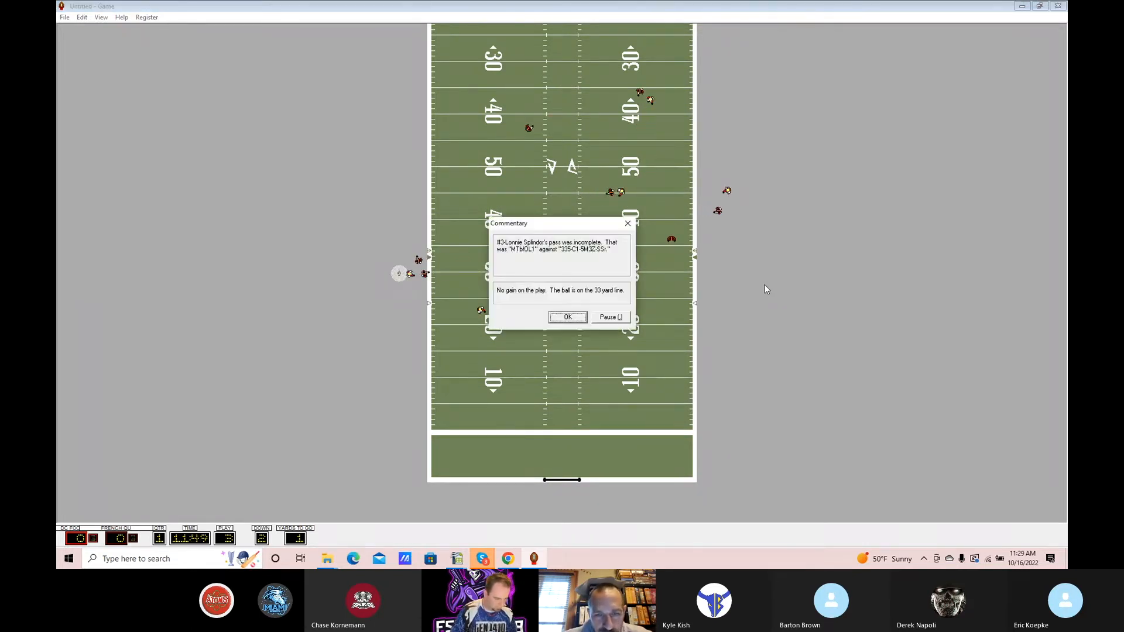
{"action": "left_click", "coordinate": [567, 318]}
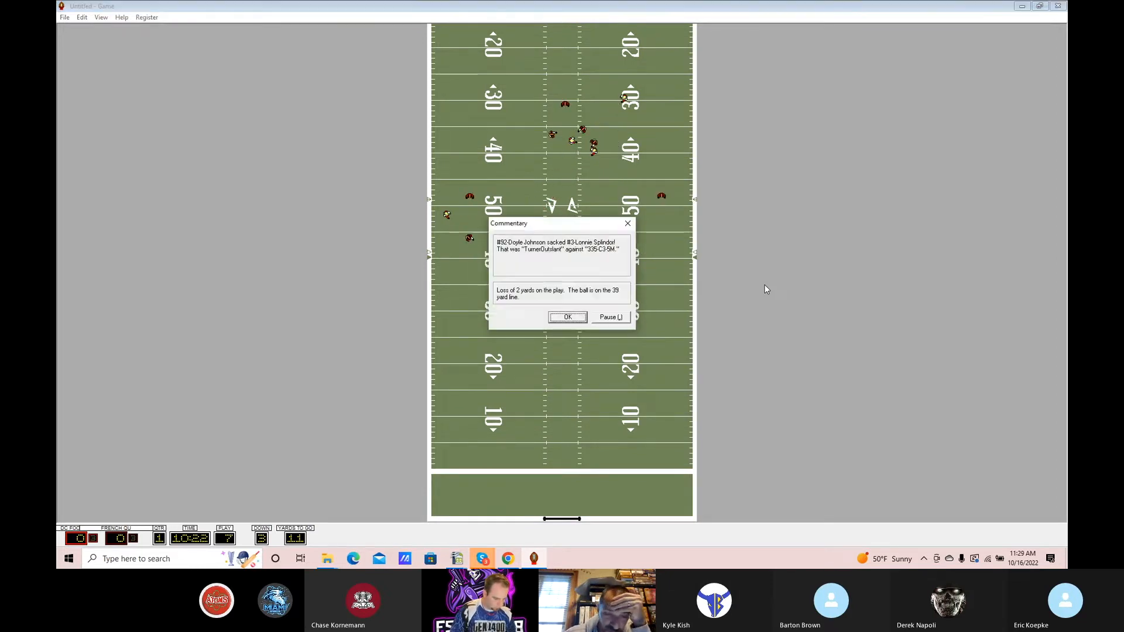
{"action": "left_click", "coordinate": [567, 317]}
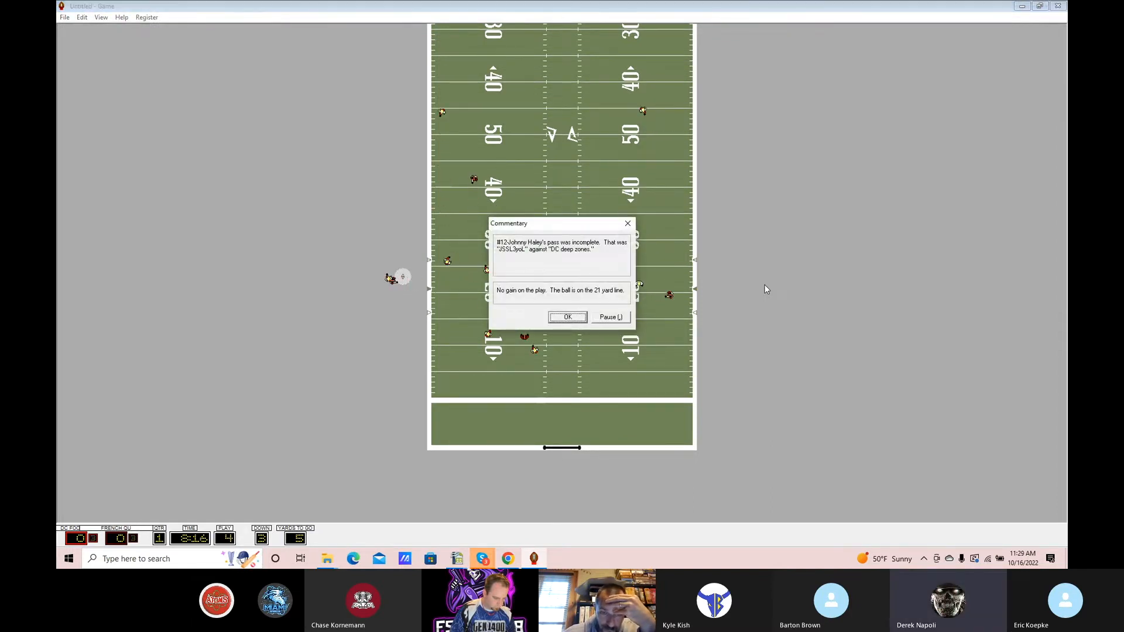
{"action": "left_click", "coordinate": [567, 317]}
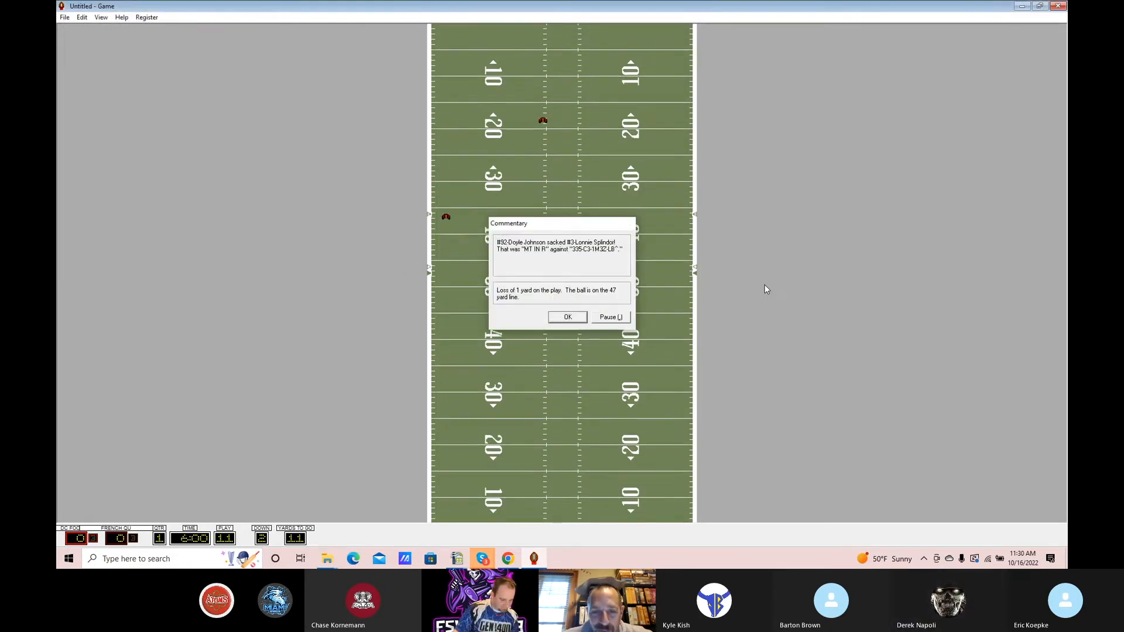
Step: Continue through the sack, run and broken-up pass plays toward the field goal
{"action": "left_click", "coordinate": [567, 317]}
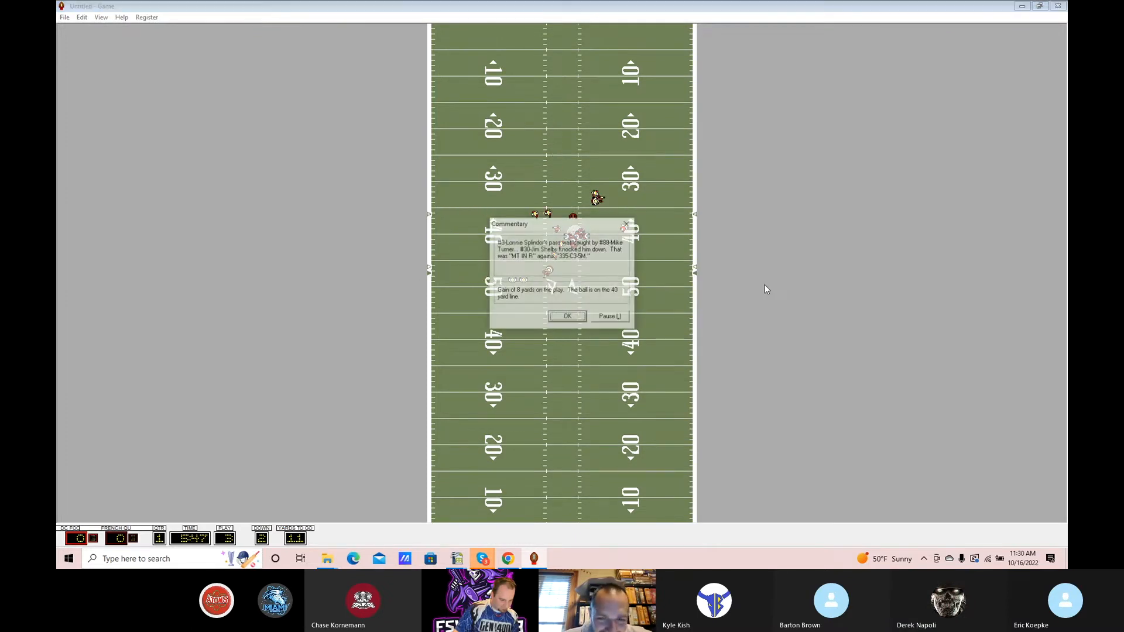
{"action": "left_click", "coordinate": [567, 317]}
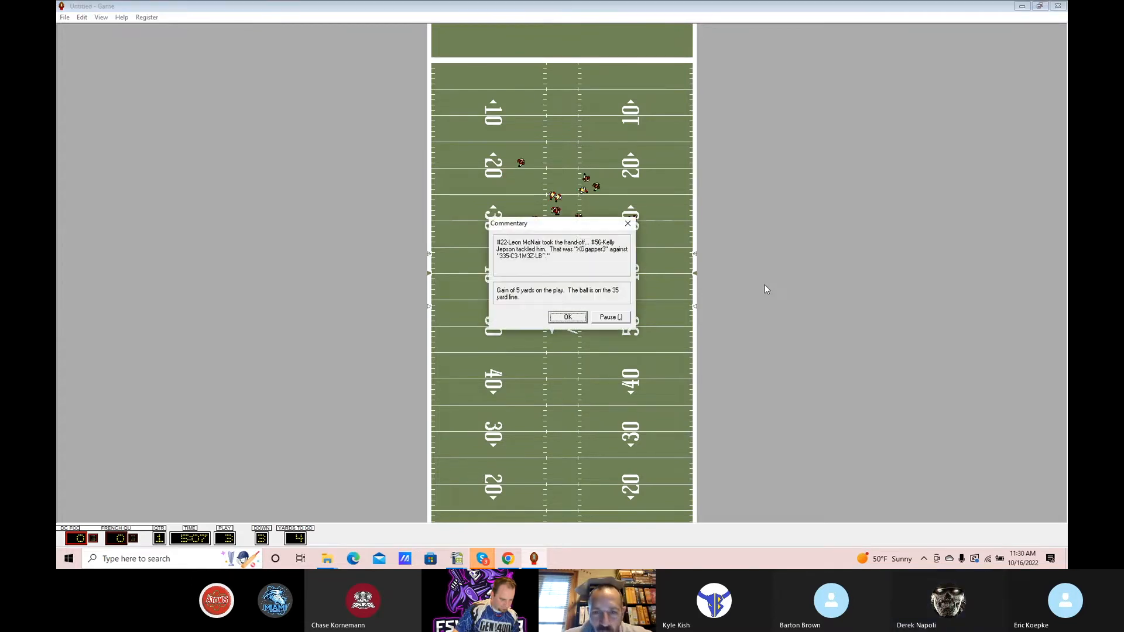
{"action": "left_click", "coordinate": [567, 318]}
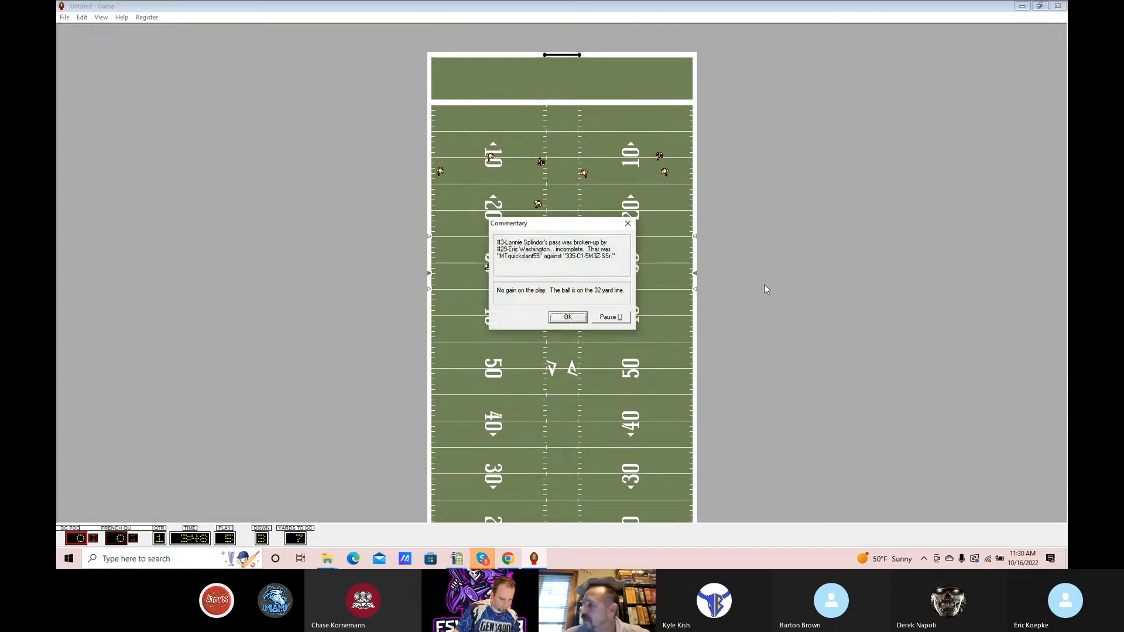
{"action": "left_click", "coordinate": [567, 317]}
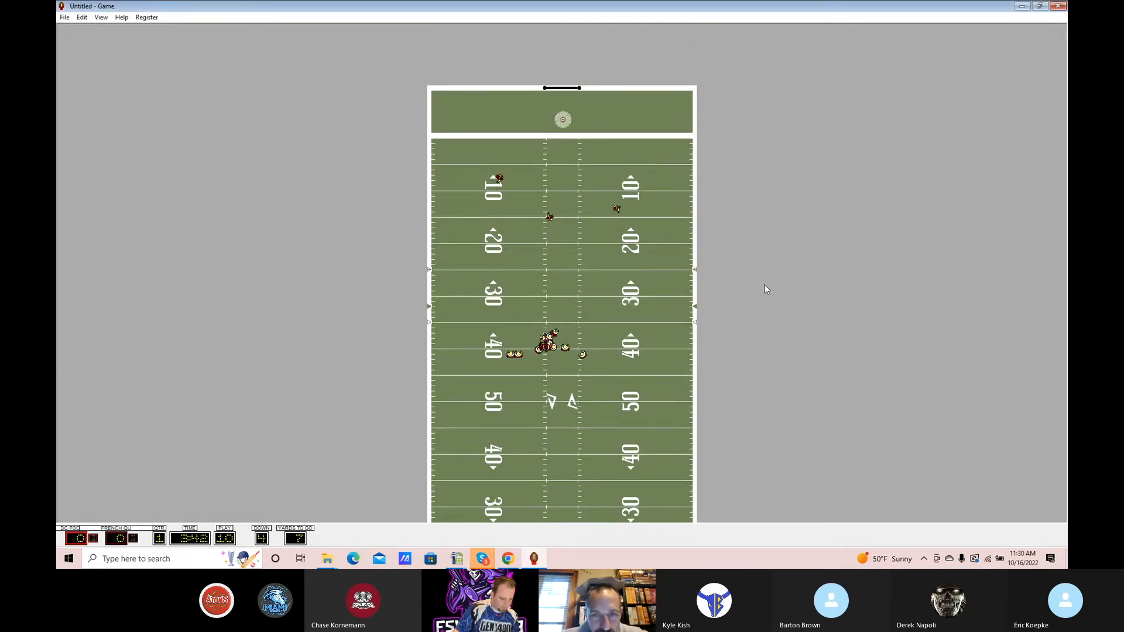
Step: Review the commentary, then continue past the lateral play until the first quarter ends
{"action": "scroll", "scroll_direction": "down", "scroll_amount": 3}
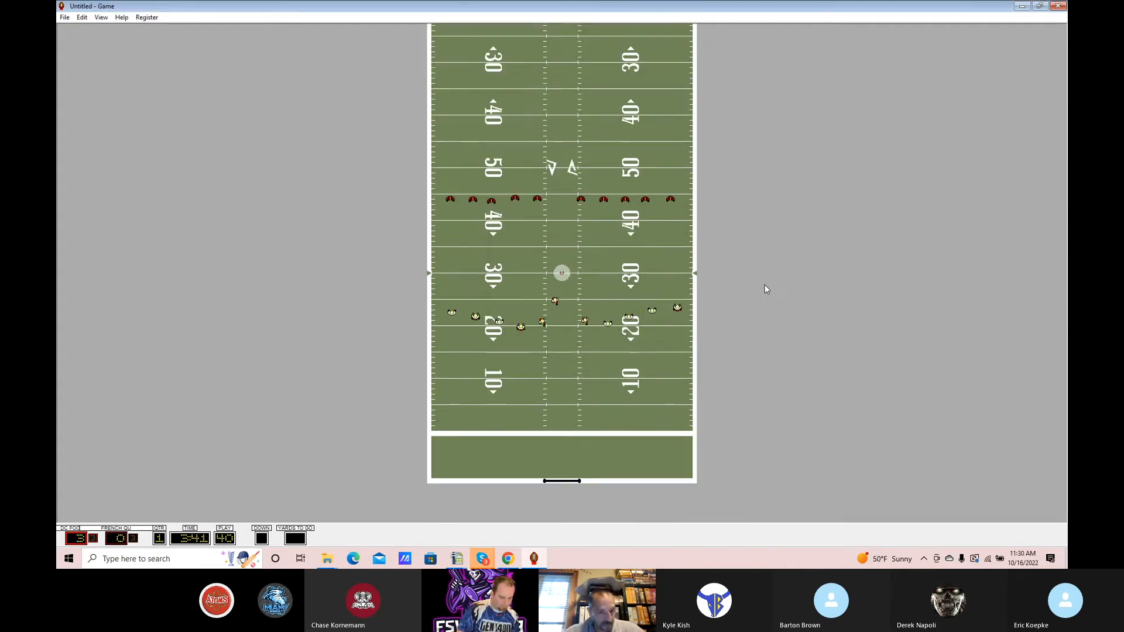
{"action": "scroll", "scroll_direction": "down", "scroll_amount": 3}
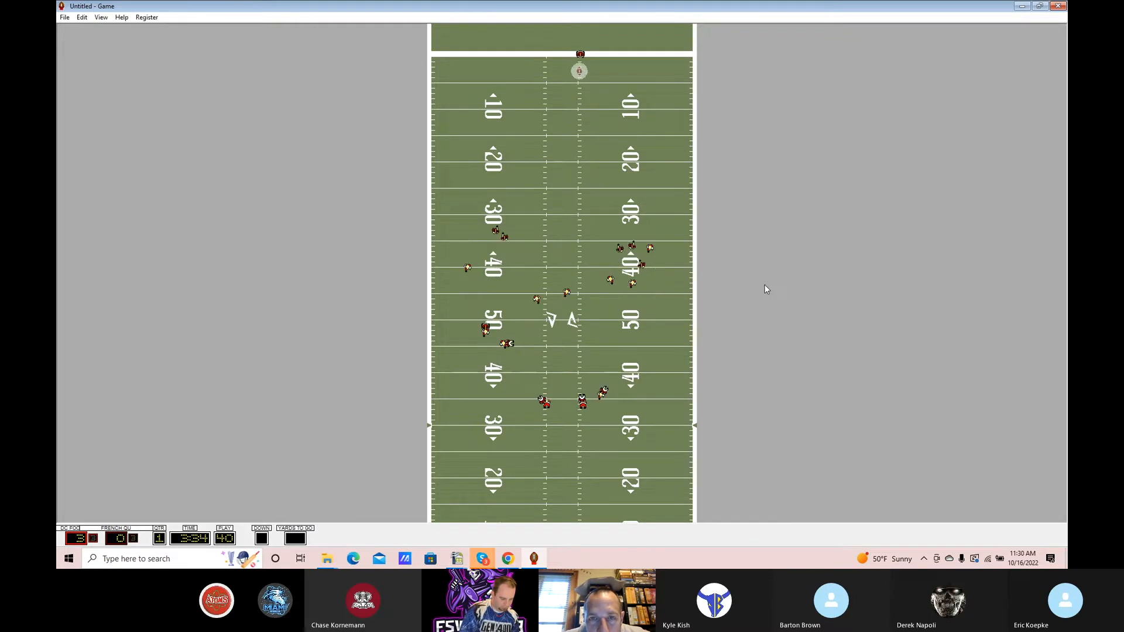
{"action": "scroll", "scroll_direction": "down", "scroll_amount": 3}
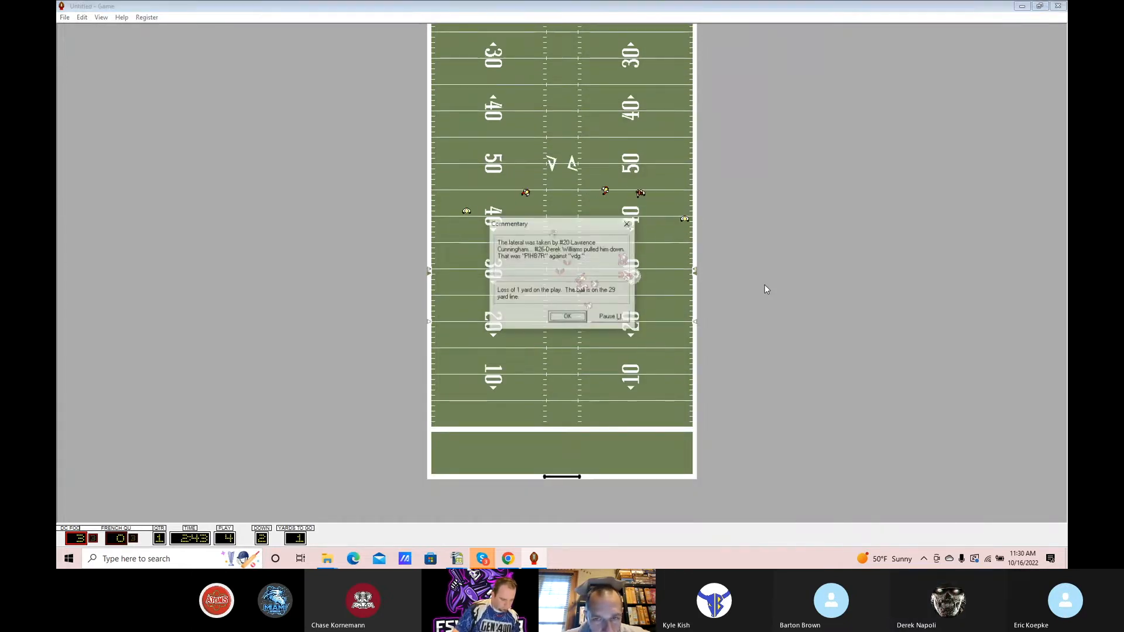
{"action": "left_click", "coordinate": [567, 316]}
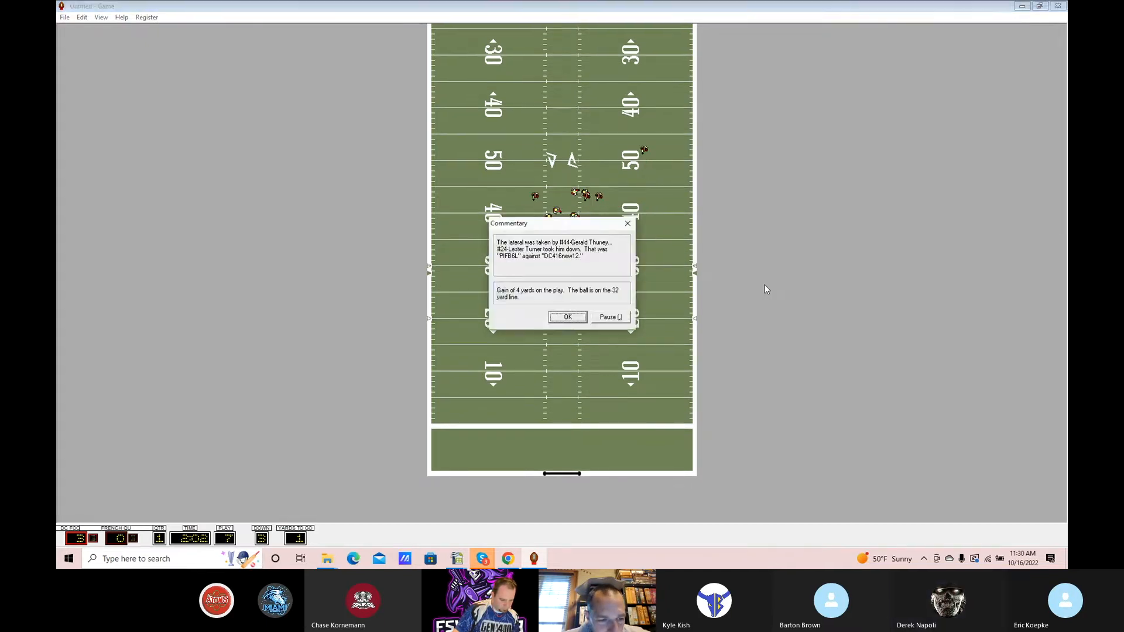
{"action": "left_click", "coordinate": [567, 318]}
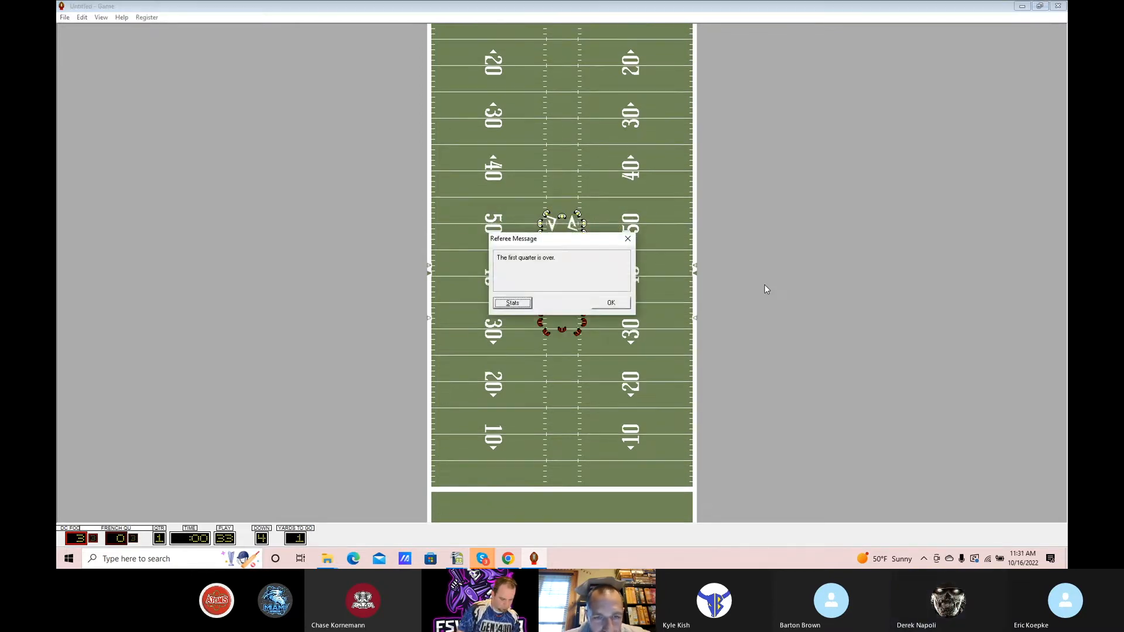
Step: Acknowledge the end of the first quarter and play the second-quarter drive through to the punt
{"action": "left_click", "coordinate": [610, 302]}
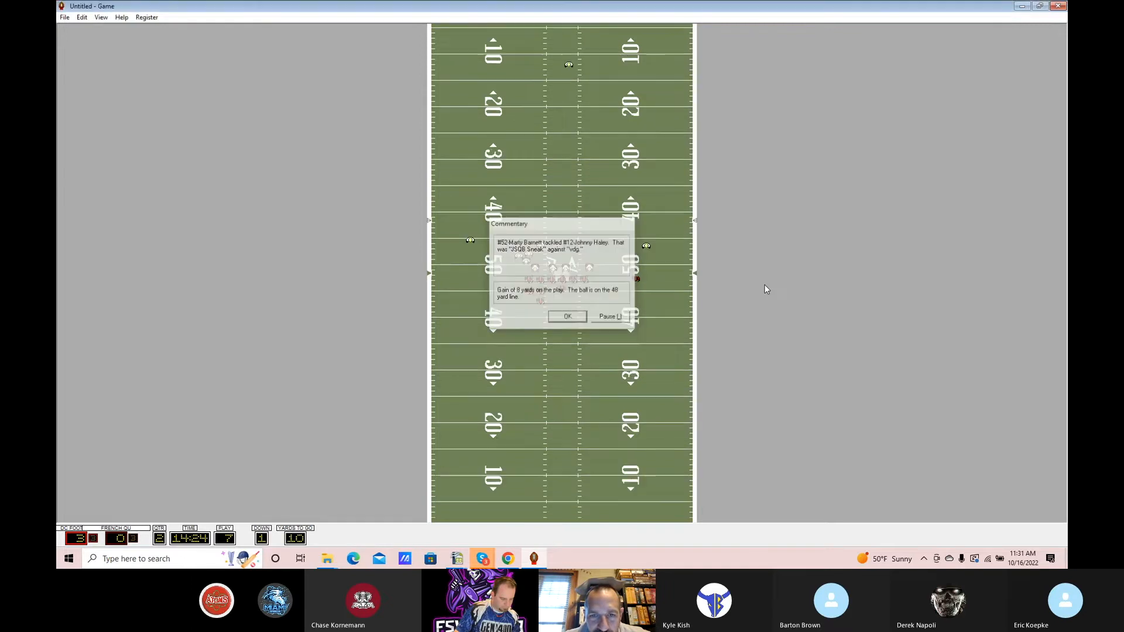
{"action": "left_click", "coordinate": [567, 316]}
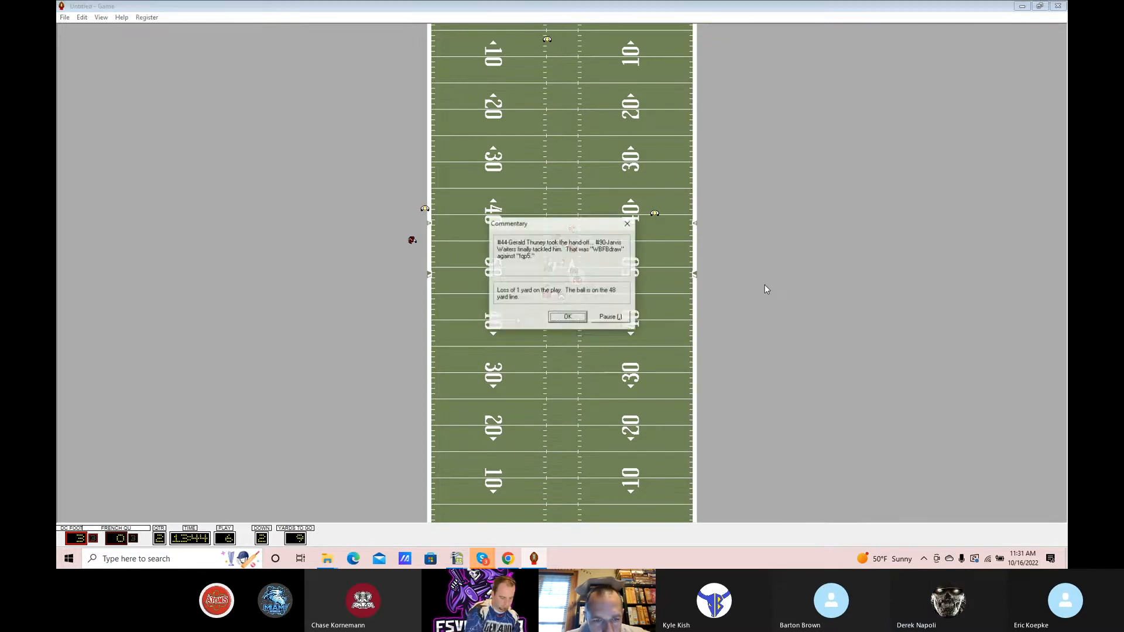
{"action": "left_click", "coordinate": [567, 316]}
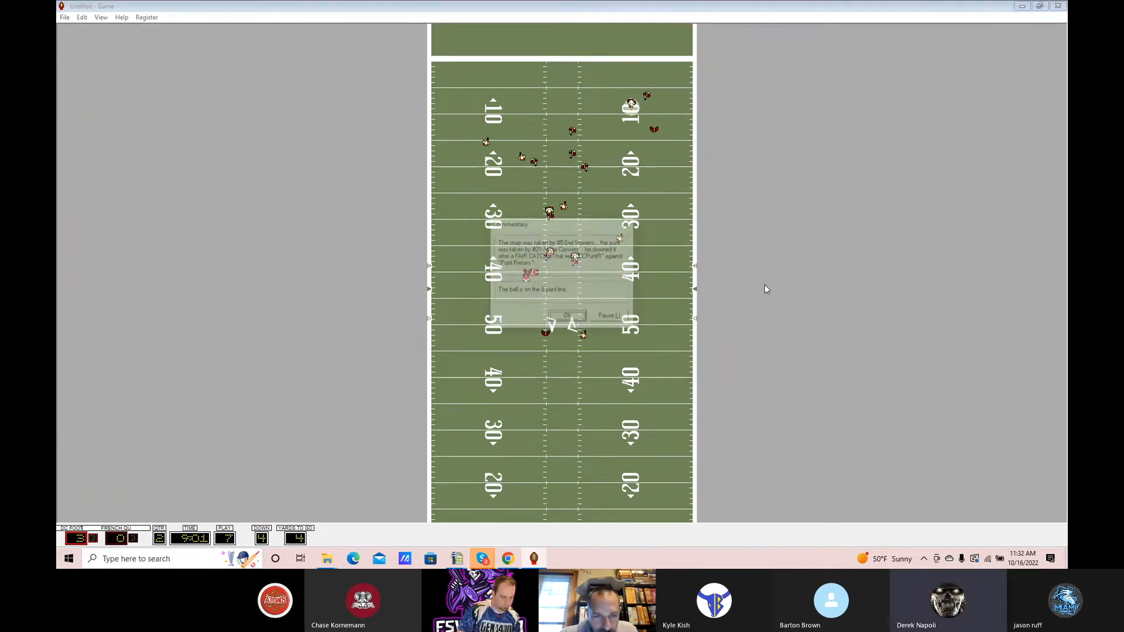
Step: Continue past the punt and run plays until the two-minute warning for the first half
{"action": "left_click", "coordinate": [567, 315]}
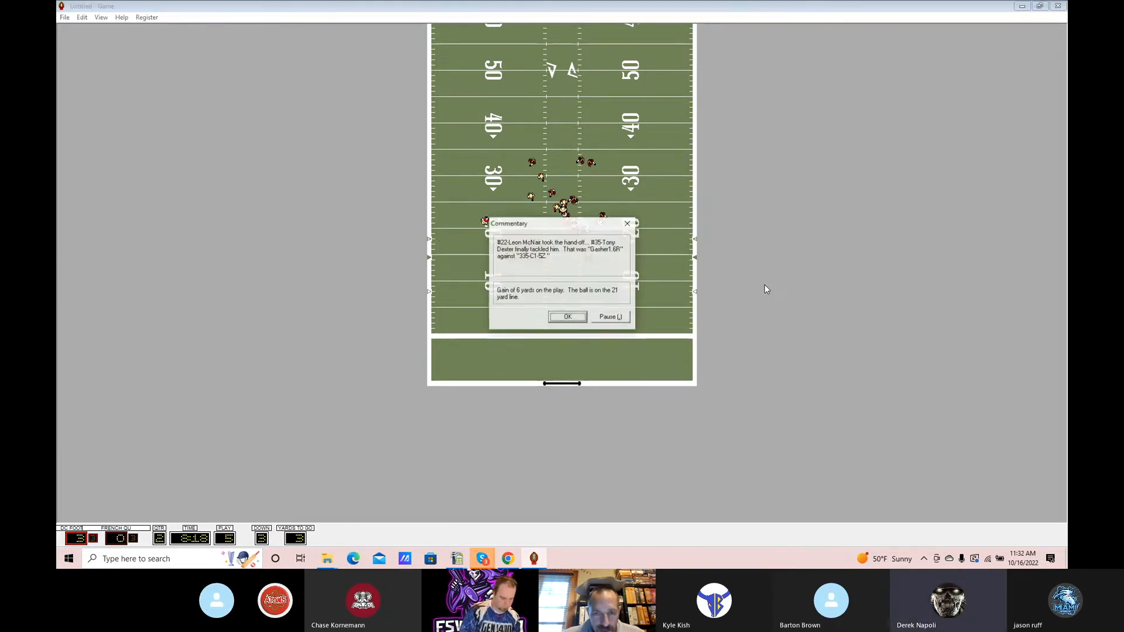
{"action": "left_click", "coordinate": [566, 316]}
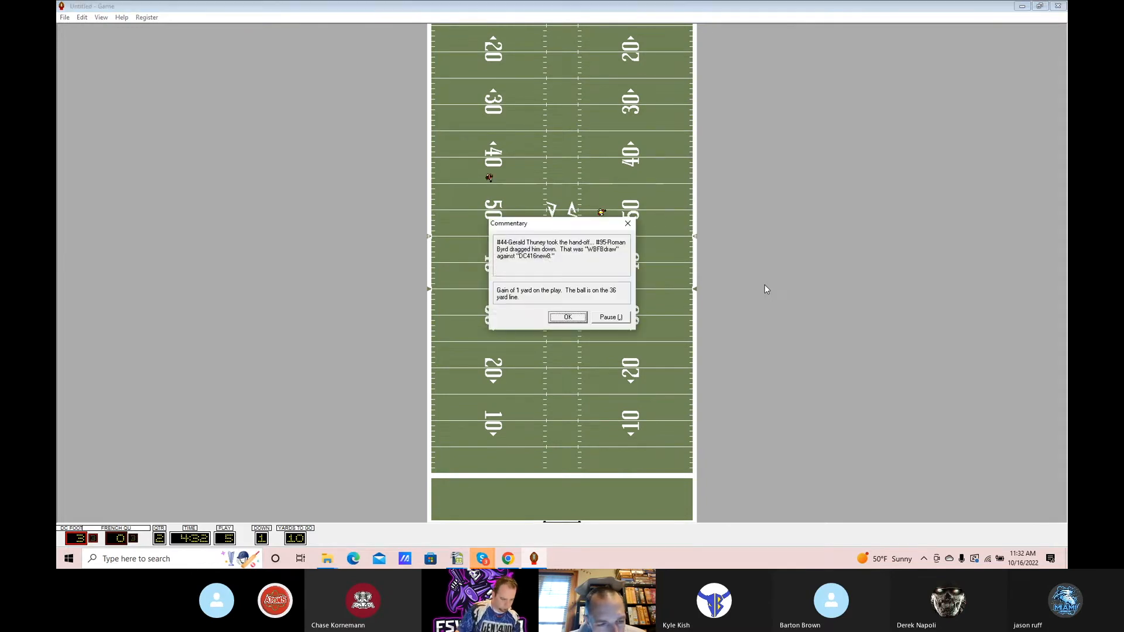
{"action": "left_click", "coordinate": [567, 318]}
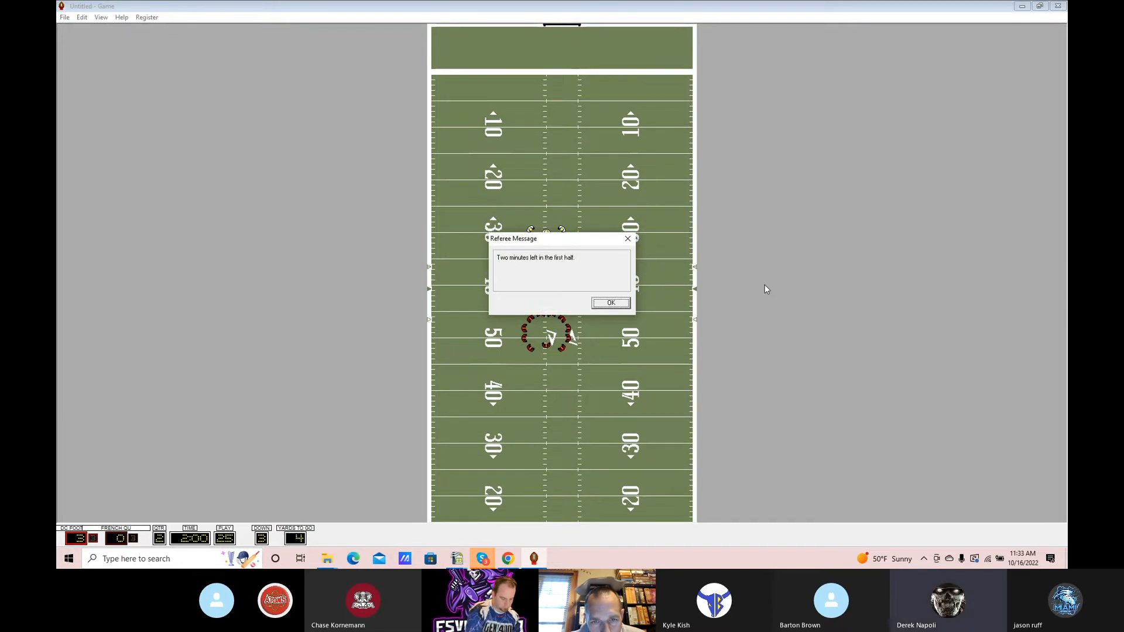
Step: Acknowledge the two-minute warning, the broken-up pass and the timeout call to finish the half
{"action": "left_click", "coordinate": [610, 302]}
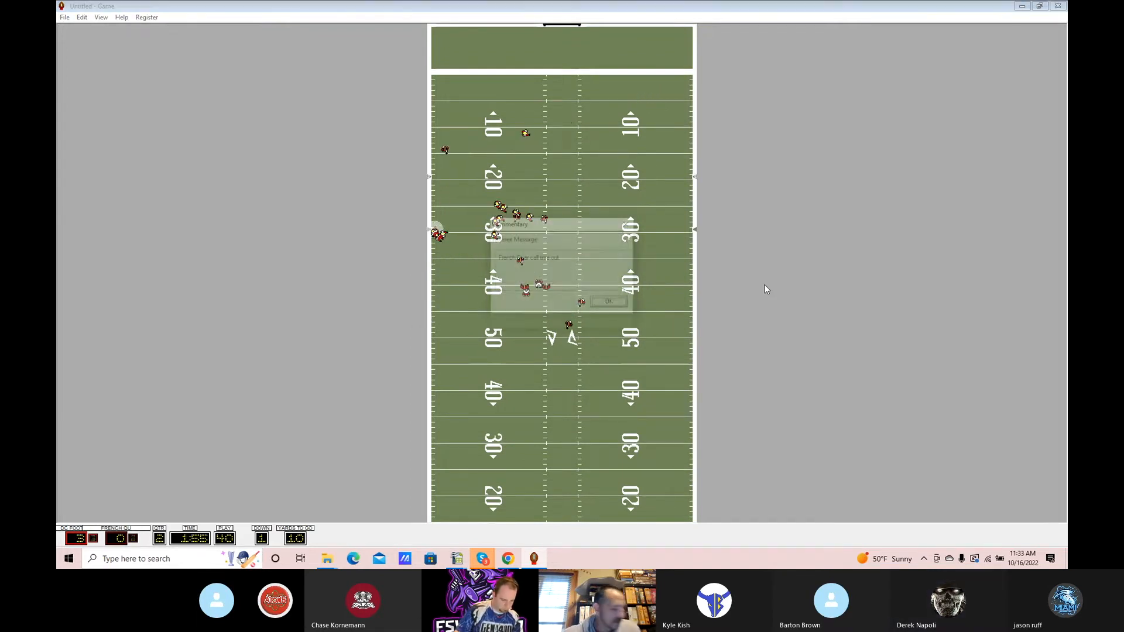
{"action": "left_click", "coordinate": [607, 301]}
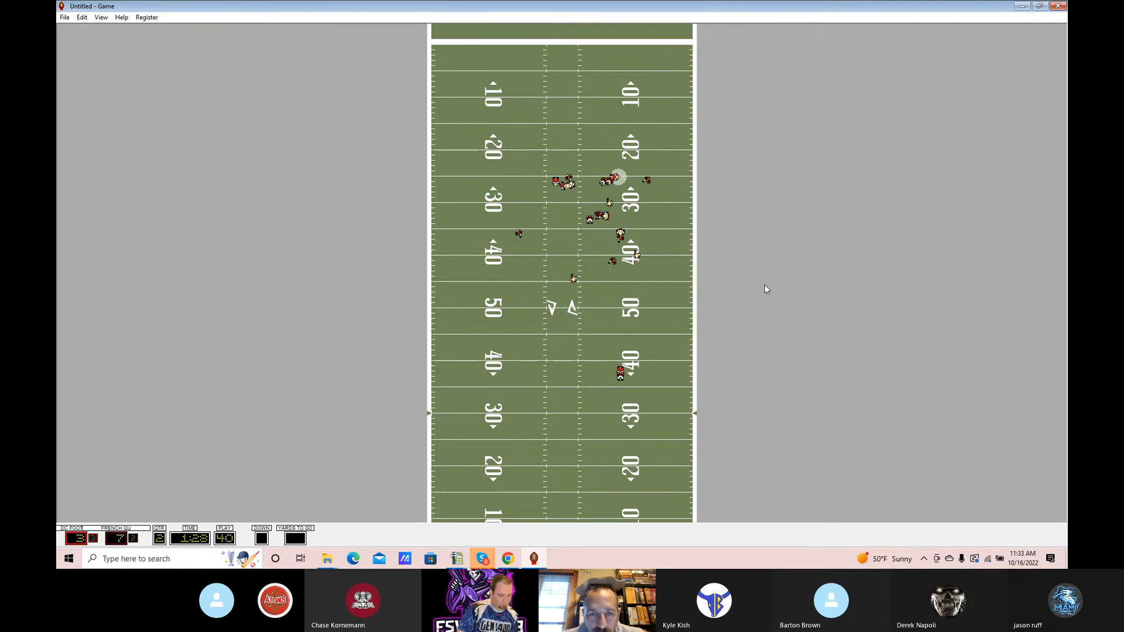
{"action": "scroll", "scroll_direction": "down", "scroll_amount": 3}
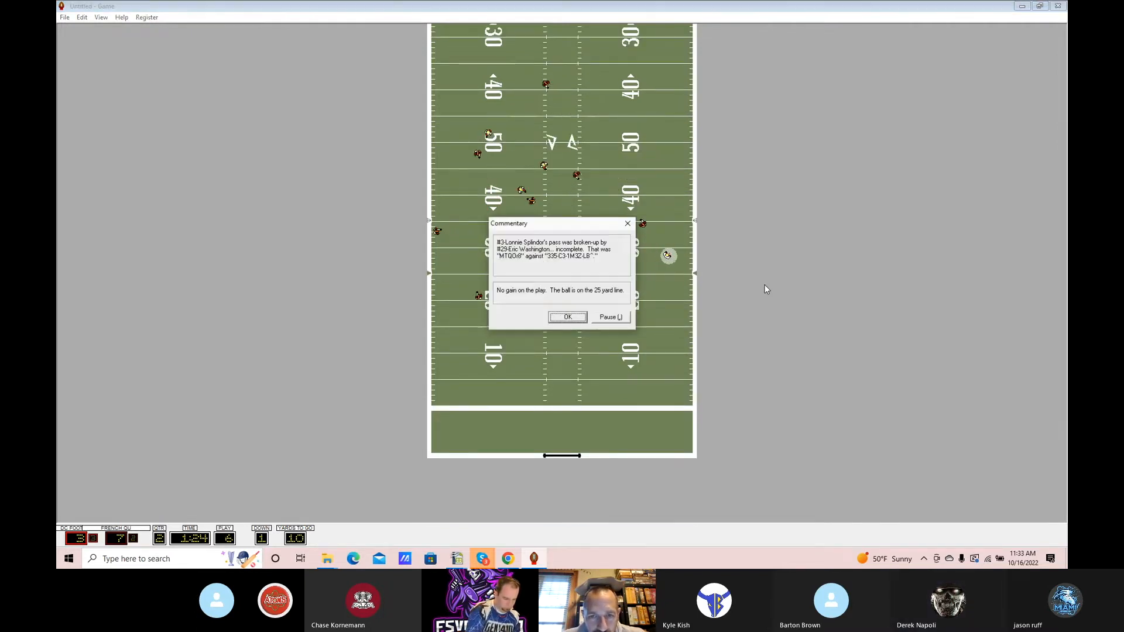
{"action": "left_click", "coordinate": [567, 317]}
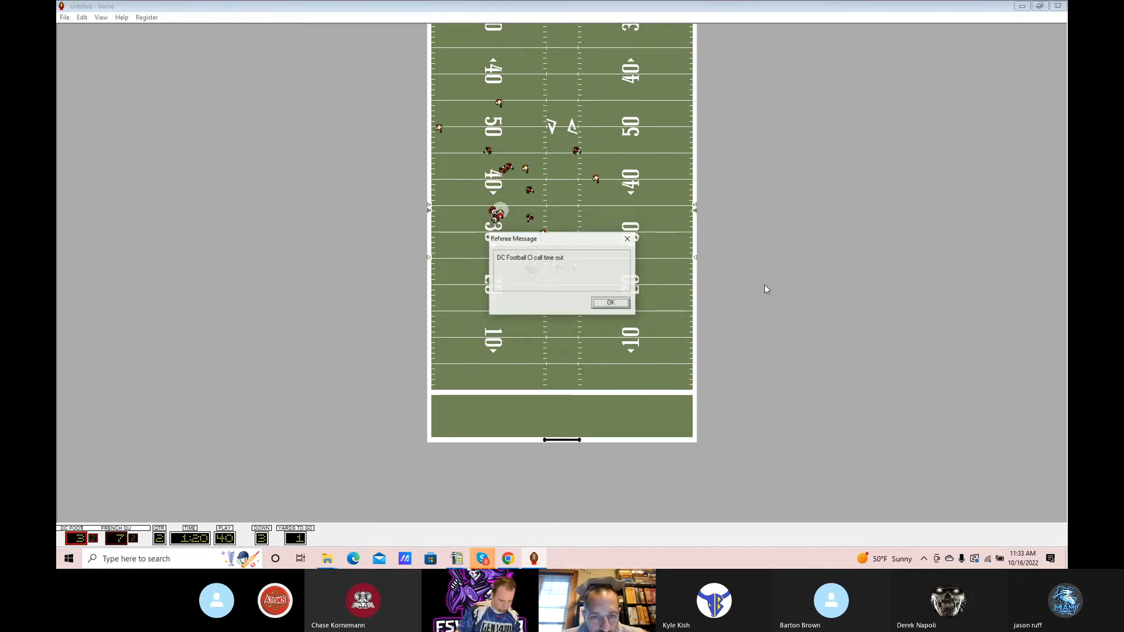
{"action": "left_click", "coordinate": [611, 302]}
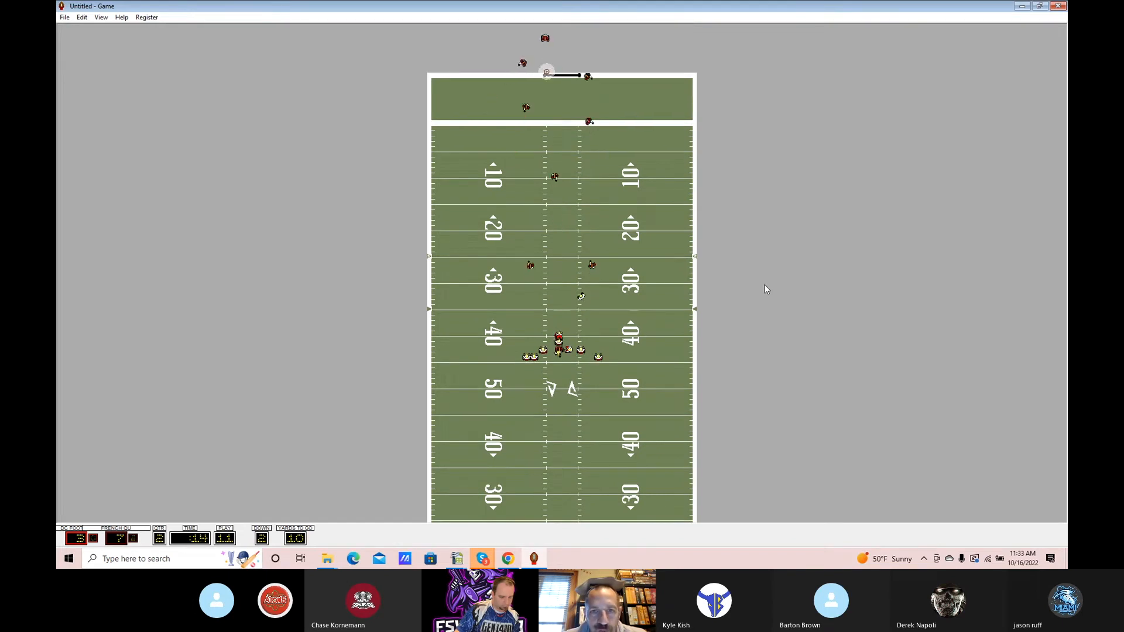
Step: Continue past the kickoff return and close the halftime Game Statistics showing the 7–3 score
{"action": "scroll", "scroll_direction": "down", "scroll_amount": 3}
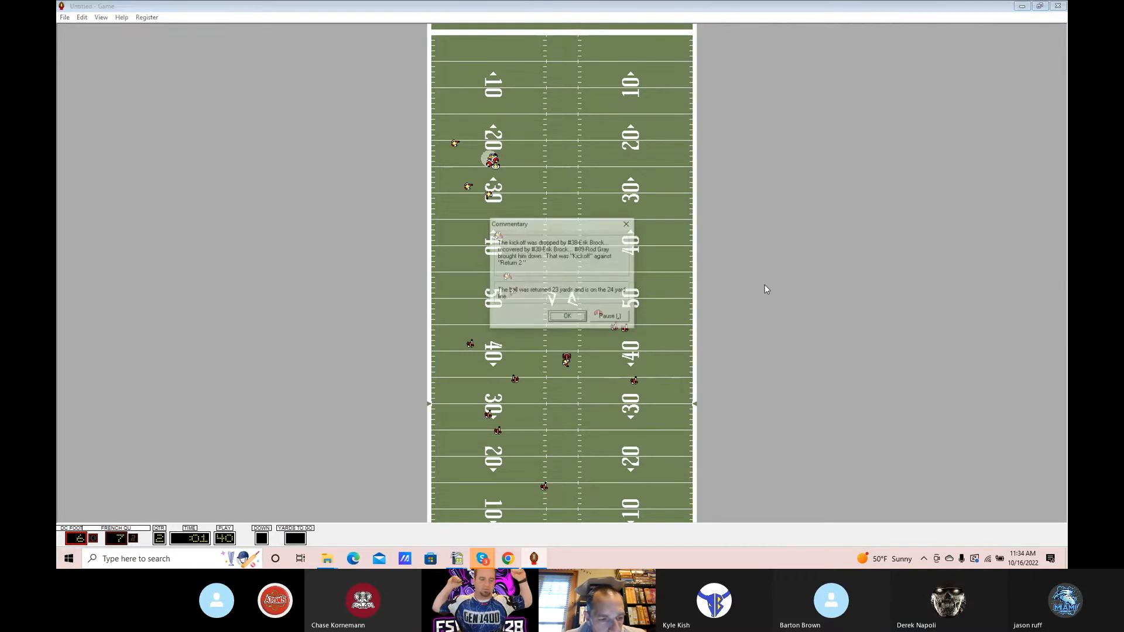
{"action": "left_click", "coordinate": [567, 316]}
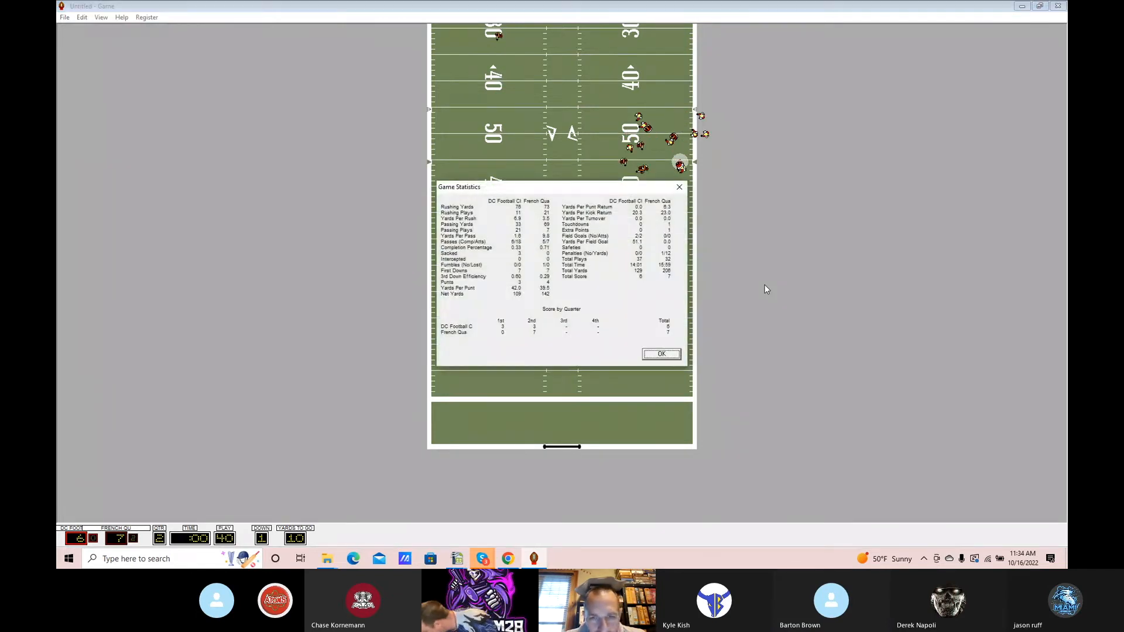
{"action": "left_click", "coordinate": [659, 354]}
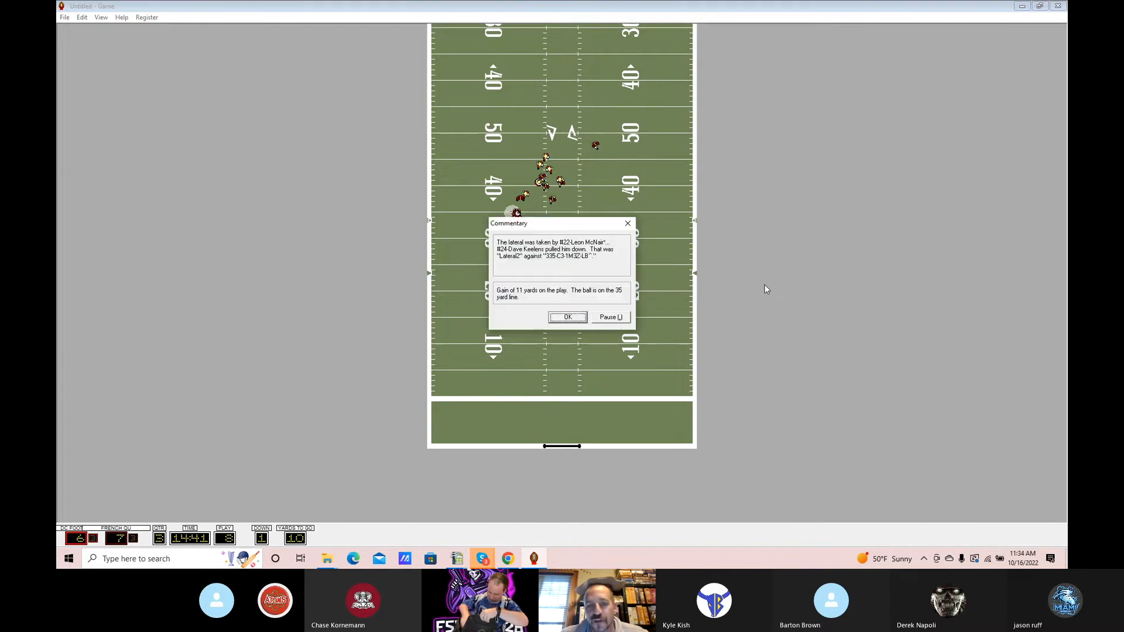
Step: Advance the third-quarter drive until the Leon McNair hand-off touchdown is announced
{"action": "left_click", "coordinate": [567, 318]}
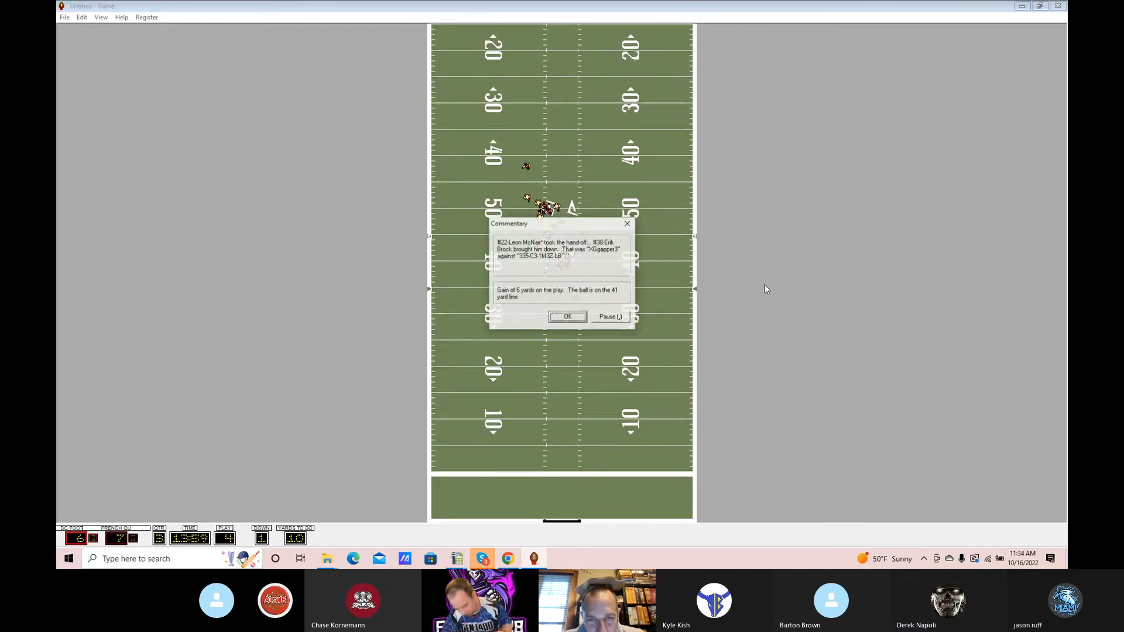
{"action": "left_click", "coordinate": [566, 316]}
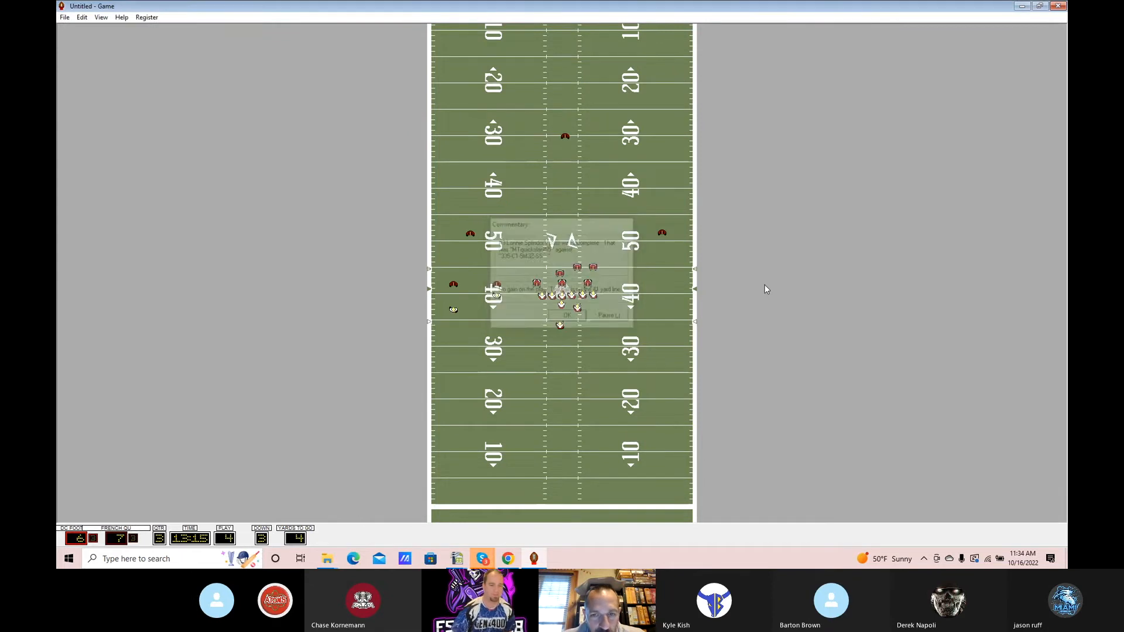
{"action": "left_click", "coordinate": [567, 315]}
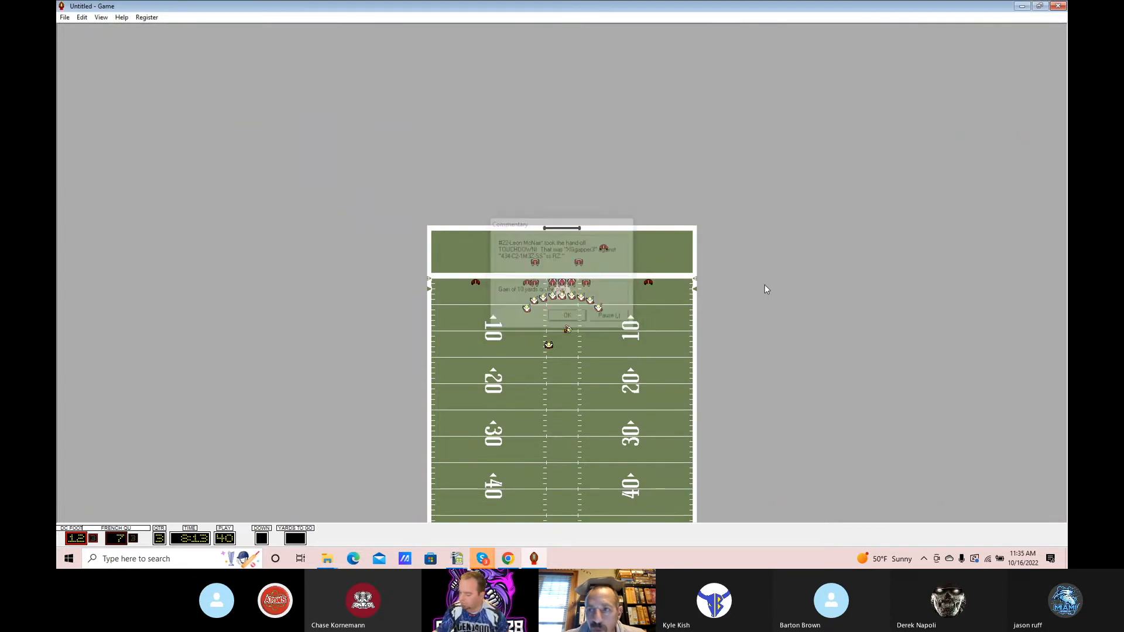
Step: Continue past the touchdown, lateral and handoff plays until the third quarter ends at the 9-yard line
{"action": "left_click", "coordinate": [567, 315]}
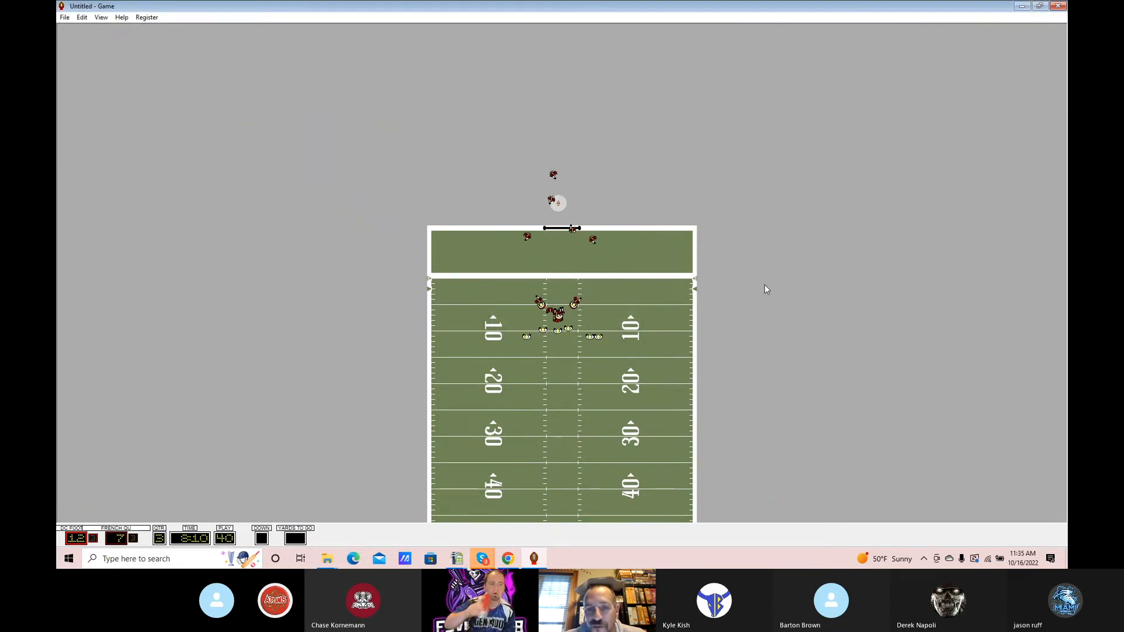
{"action": "scroll", "scroll_direction": "down", "scroll_amount": 3}
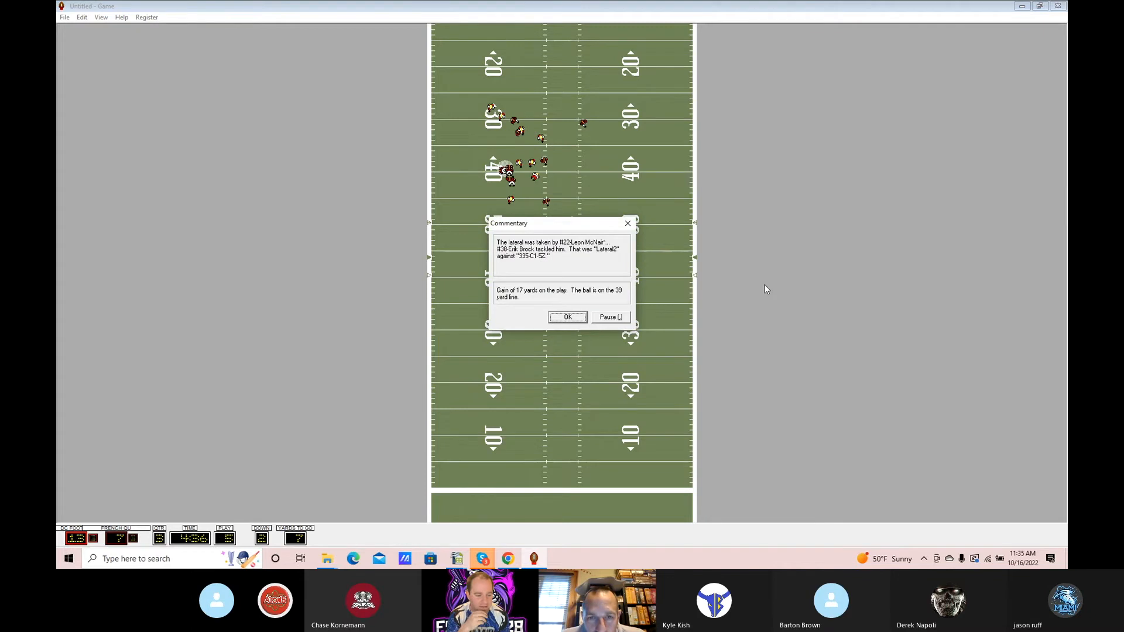
{"action": "left_click", "coordinate": [567, 317]}
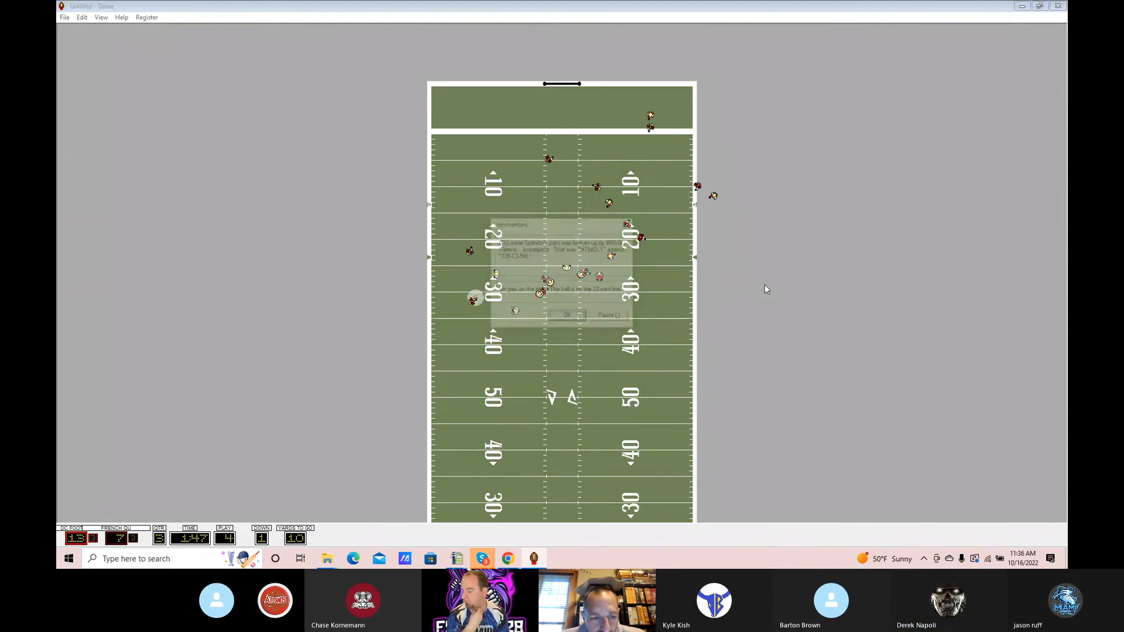
{"action": "left_click", "coordinate": [566, 315]}
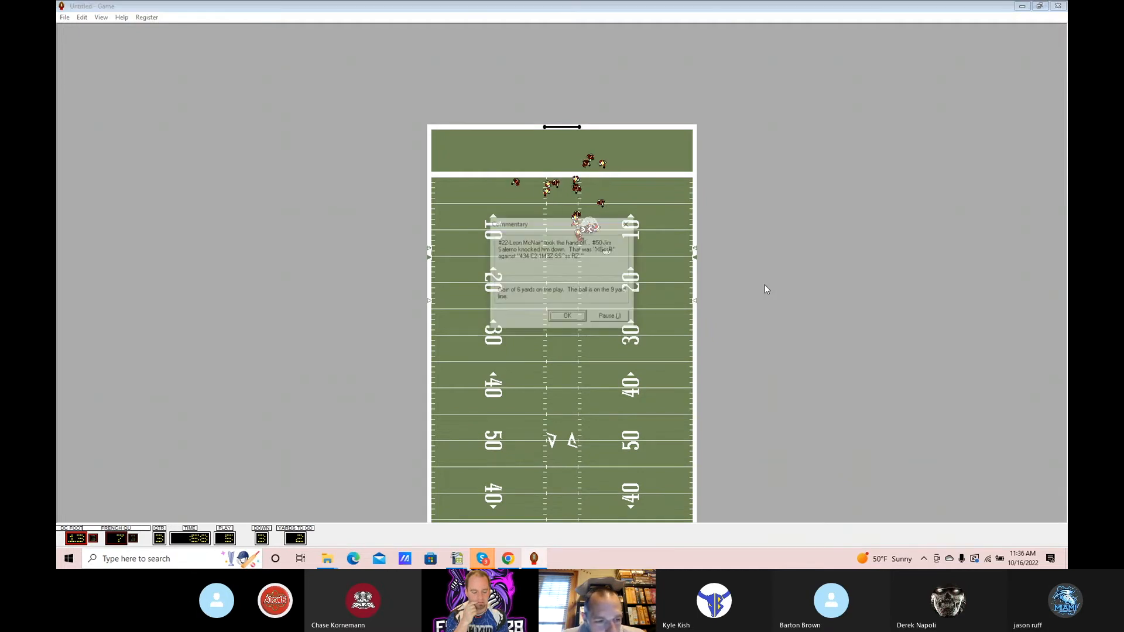
{"action": "left_click", "coordinate": [567, 315]}
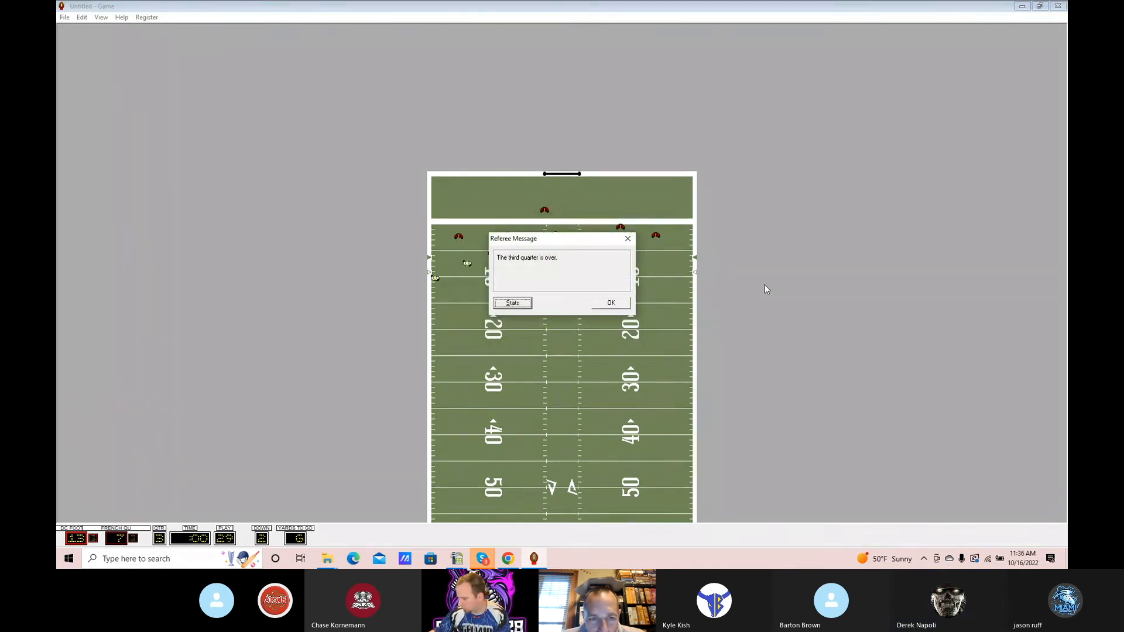
Step: Acknowledge the end of the third quarter and play through the kickoff, 25-yard gain and successful extra point
{"action": "left_click", "coordinate": [610, 302]}
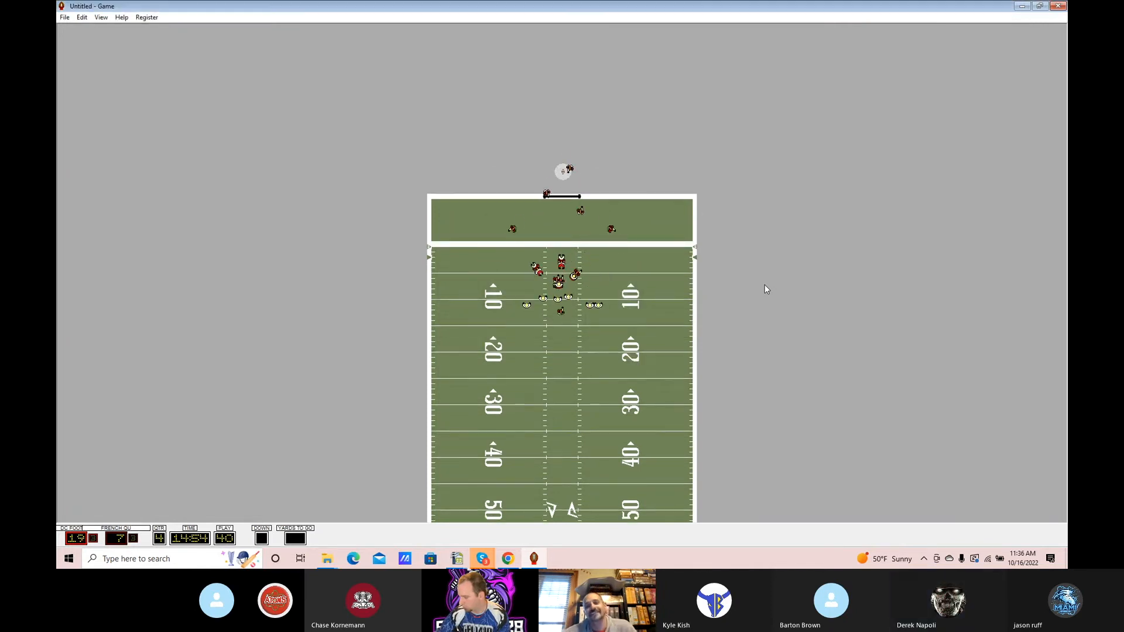
{"action": "scroll", "scroll_direction": "down", "scroll_amount": 3}
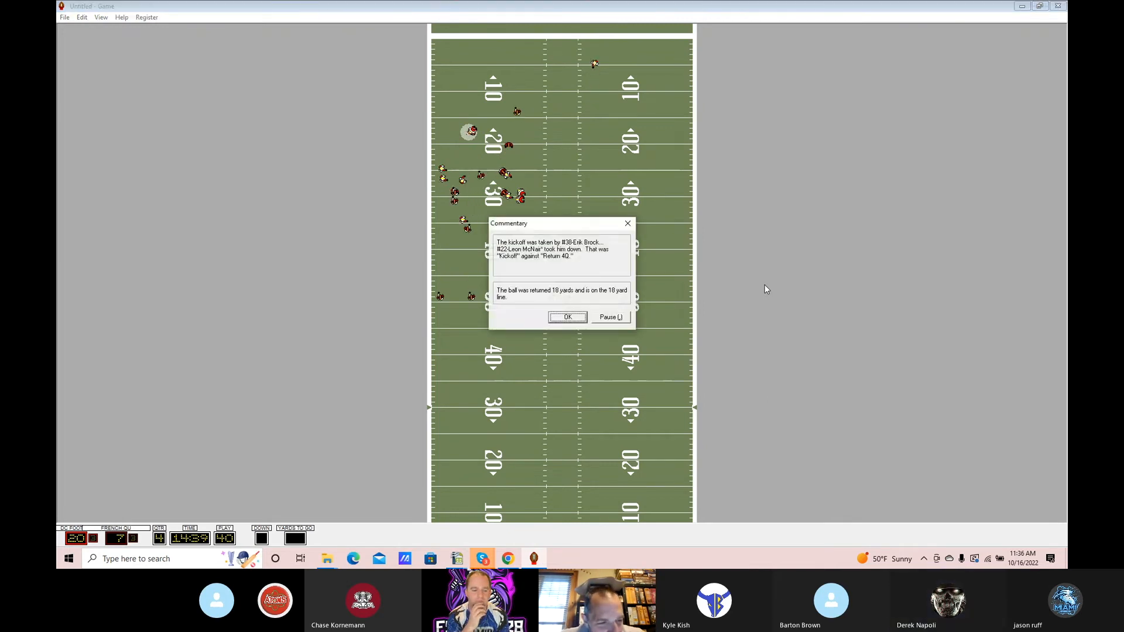
{"action": "left_click", "coordinate": [567, 317]}
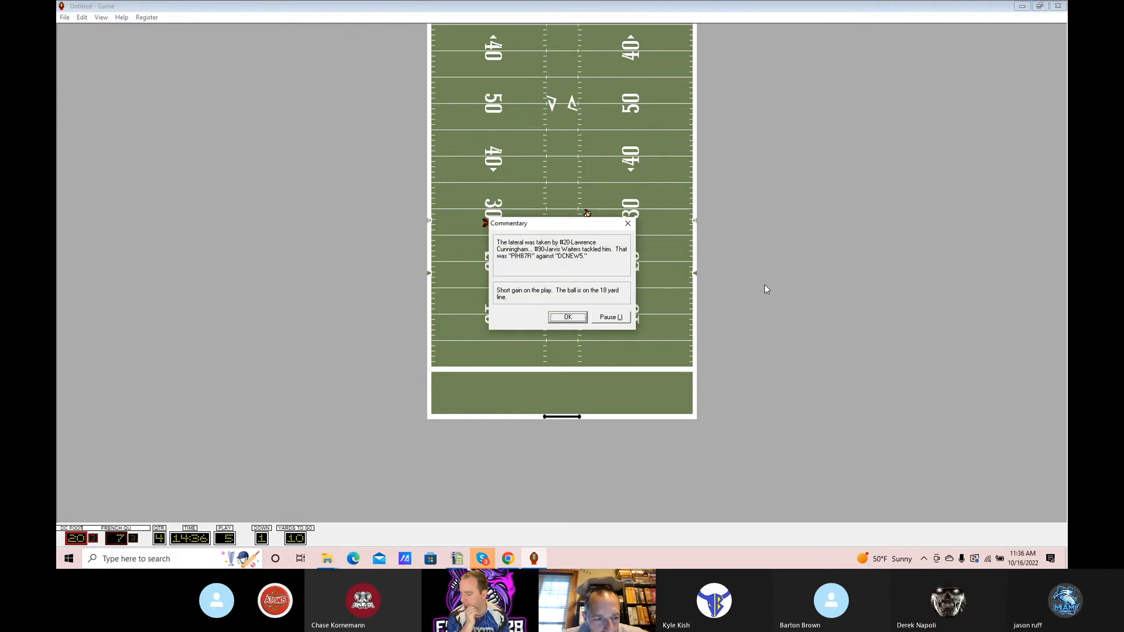
{"action": "left_click", "coordinate": [567, 317]}
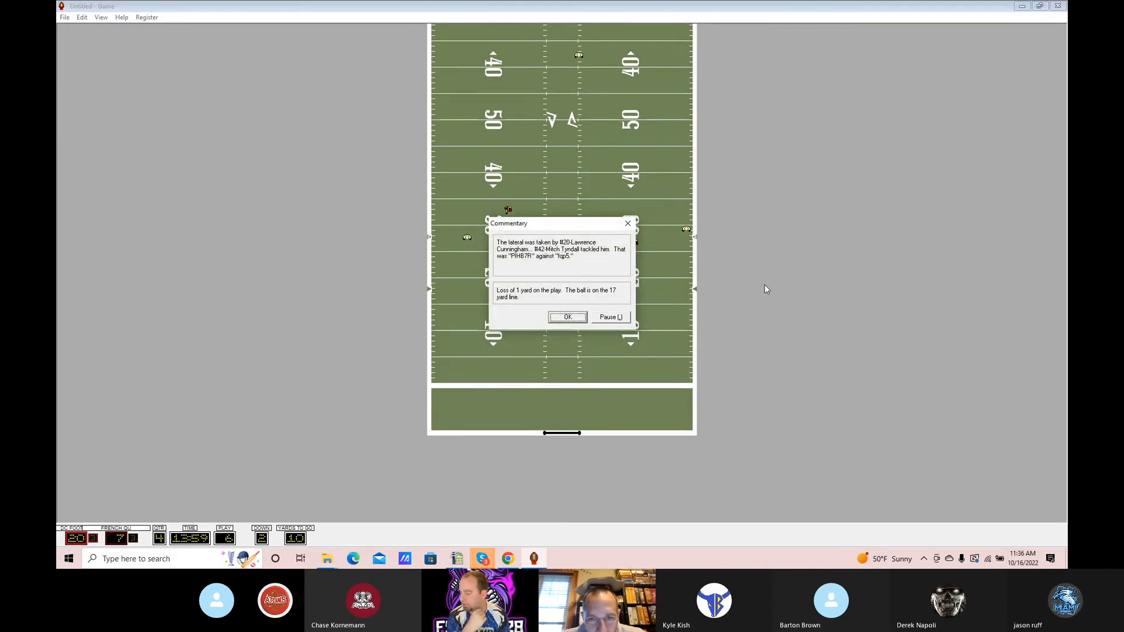
{"action": "left_click", "coordinate": [566, 317]}
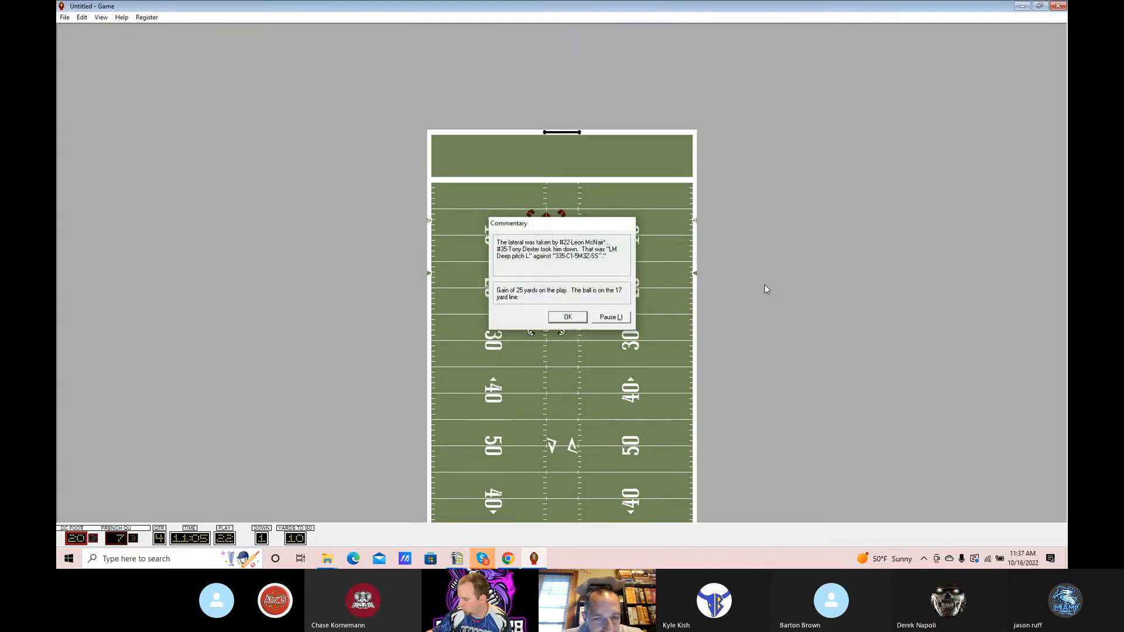
{"action": "left_click", "coordinate": [567, 318]}
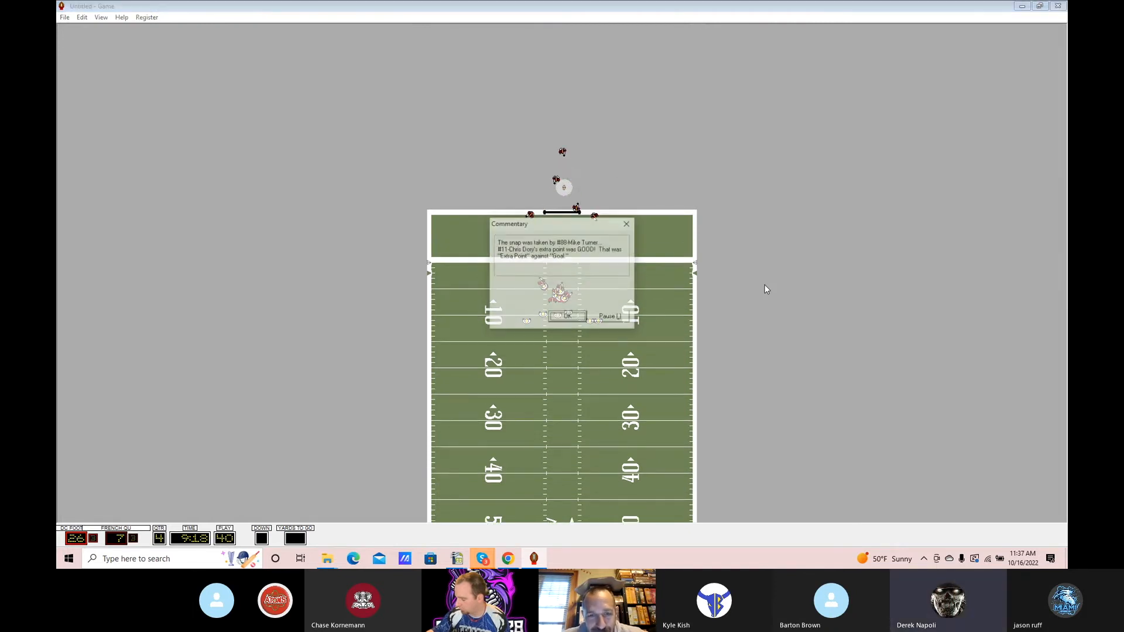
Step: Continue past the extra point, sneak and incomplete passes until the ball sits near the 32-yard line
{"action": "left_click", "coordinate": [567, 316]}
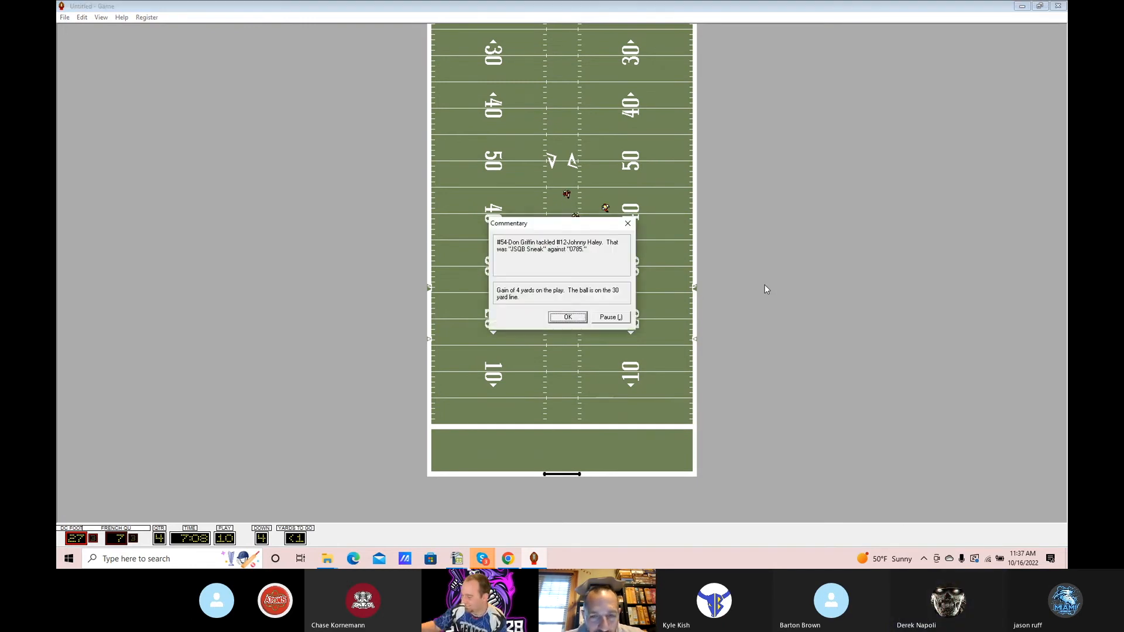
{"action": "left_click", "coordinate": [567, 317]}
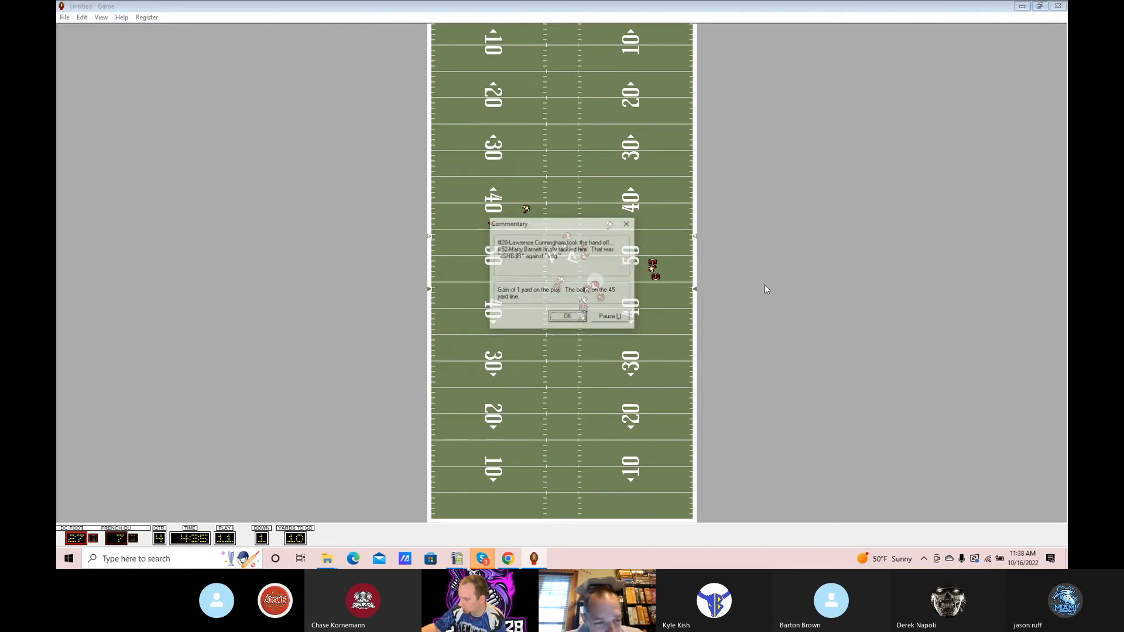
{"action": "left_click", "coordinate": [567, 316]}
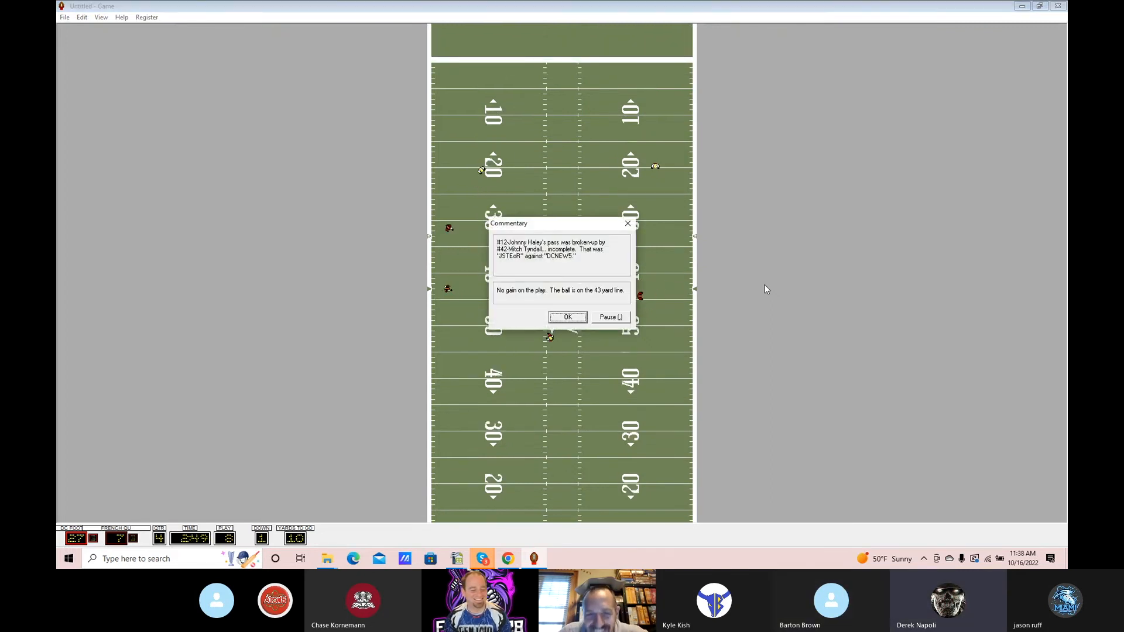
{"action": "left_click", "coordinate": [567, 317]}
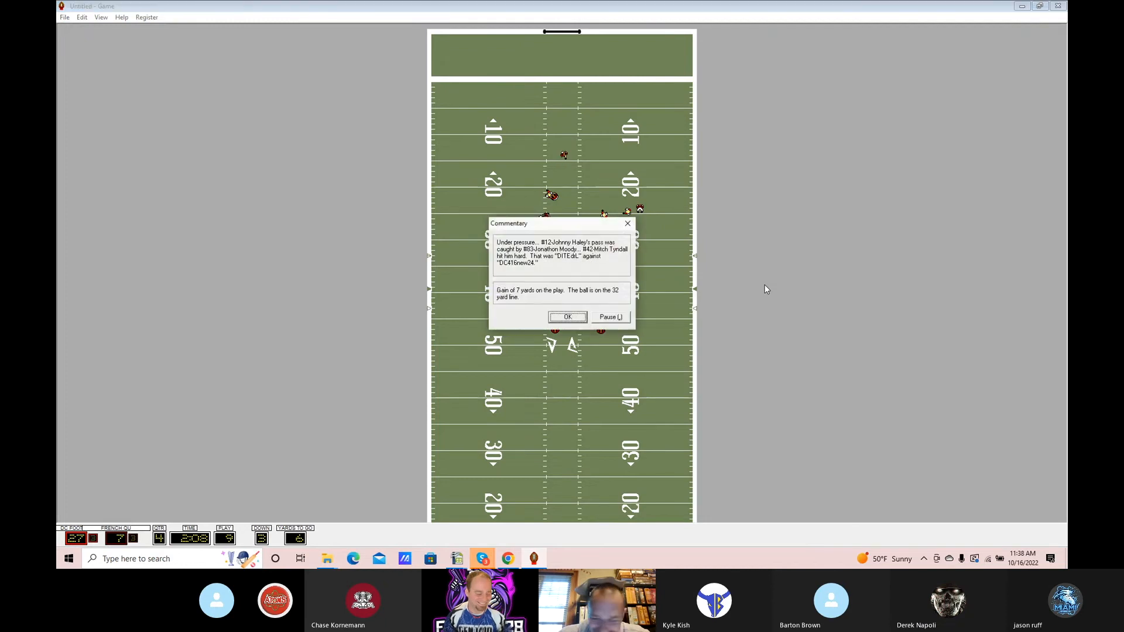
{"action": "left_click", "coordinate": [566, 317]}
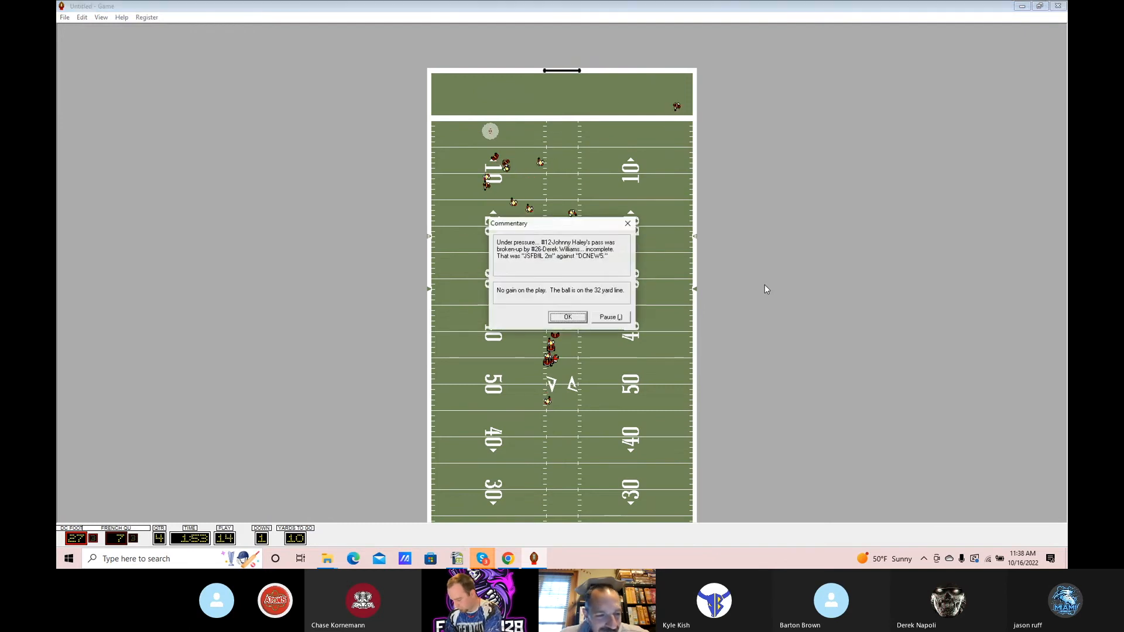
{"action": "left_click", "coordinate": [567, 318]}
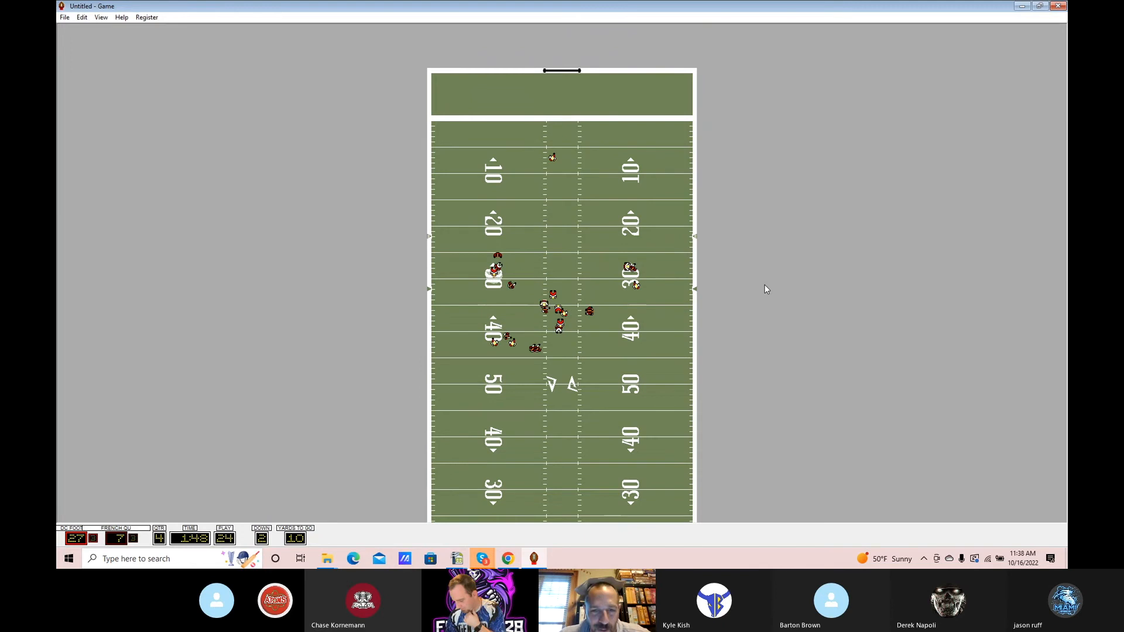
Step: Acknowledge the punt, the time out, the incomplete pass and the 24-yard completion to the 9-yard line
{"action": "scroll", "scroll_direction": "down", "scroll_amount": 3}
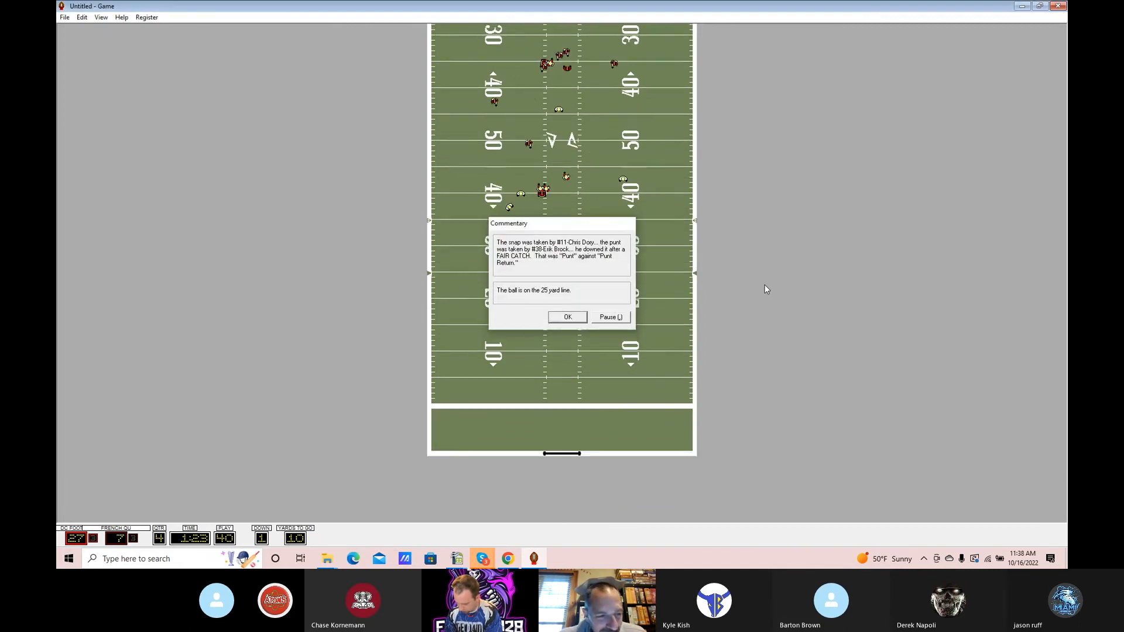
{"action": "left_click", "coordinate": [566, 317]}
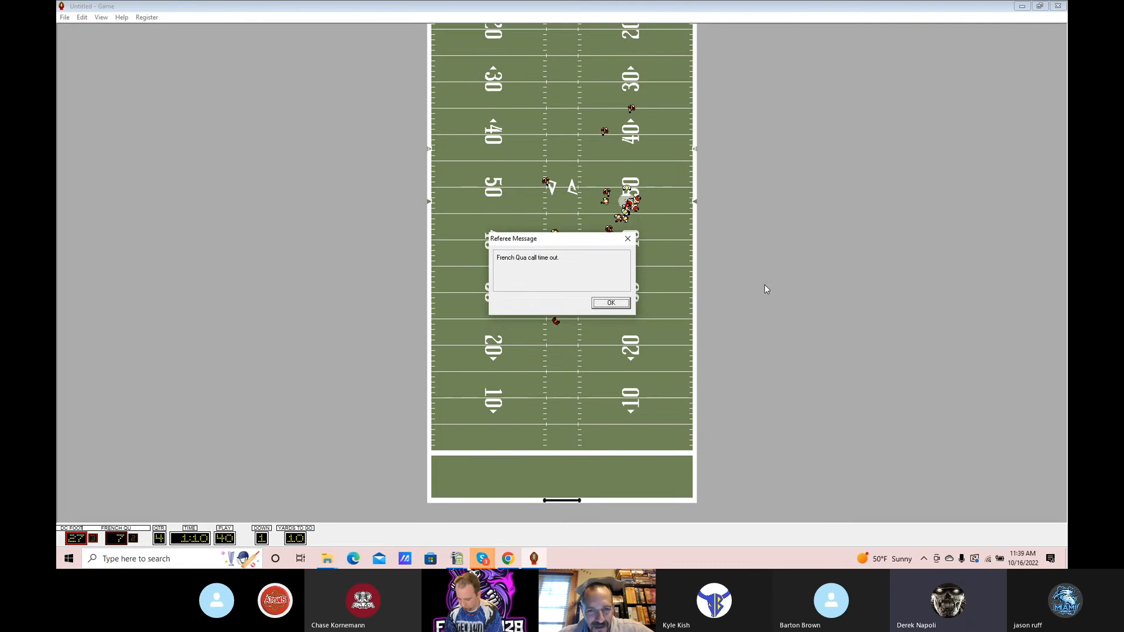
{"action": "left_click", "coordinate": [610, 302]}
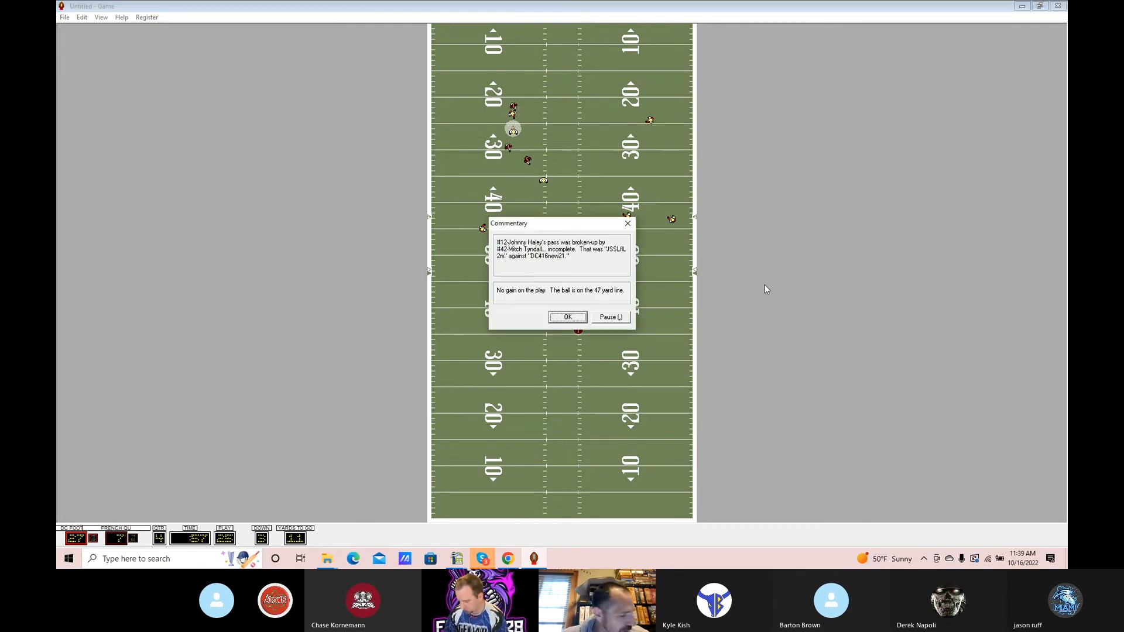
{"action": "left_click", "coordinate": [566, 317]}
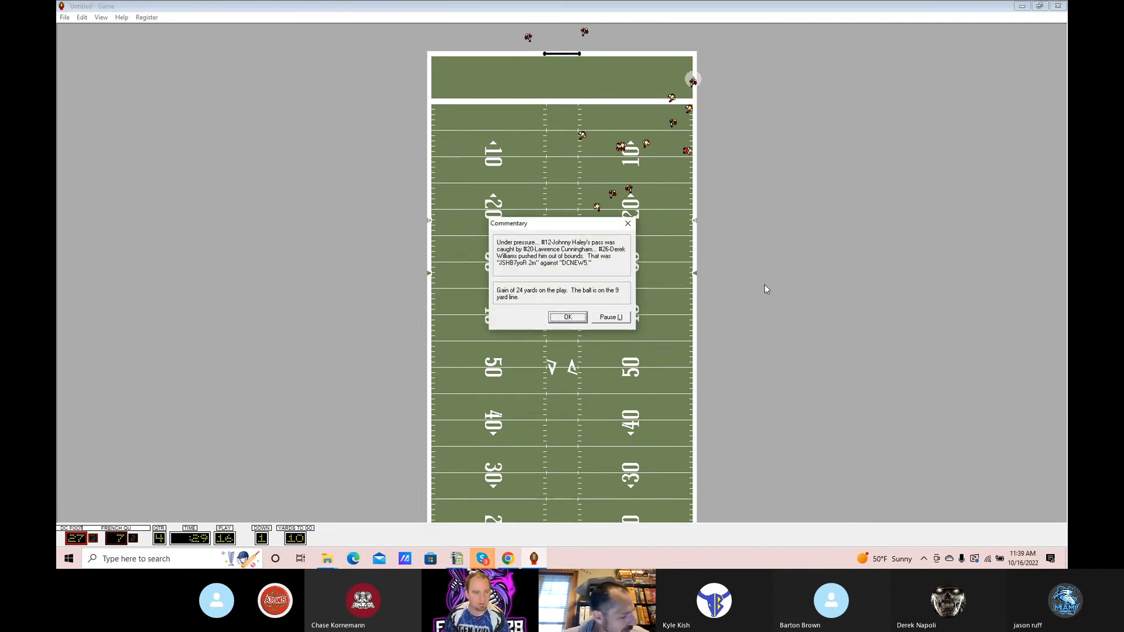
{"action": "left_click", "coordinate": [567, 318]}
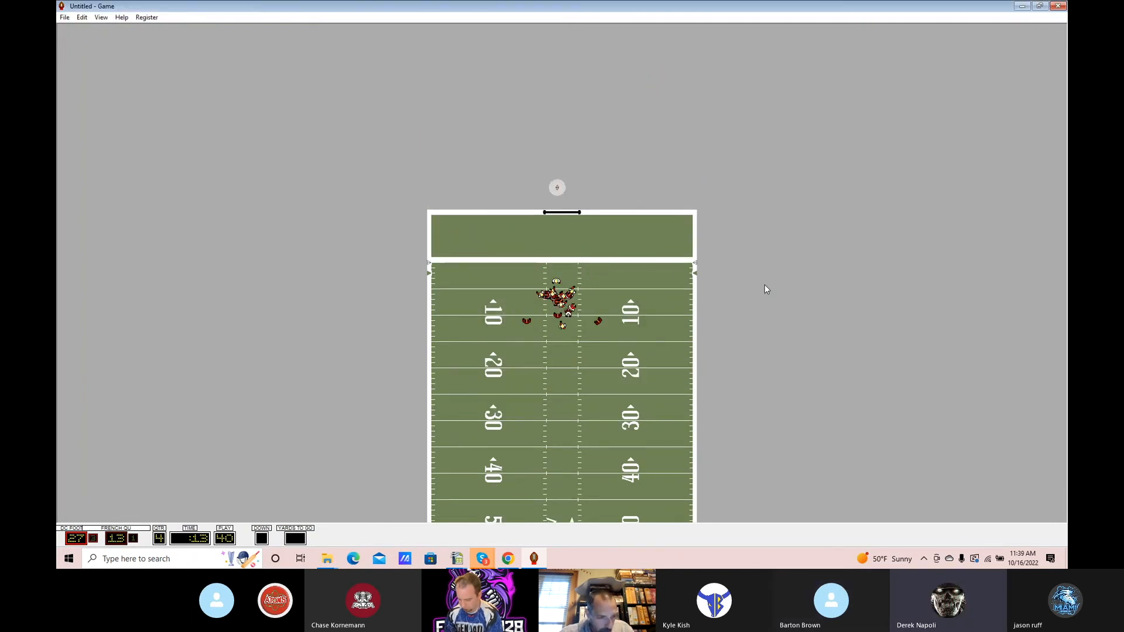
Step: Let the clock expire and dismiss the closing Game Statistics showing the 27–14 final score
{"action": "scroll", "scroll_direction": "down", "scroll_amount": 3}
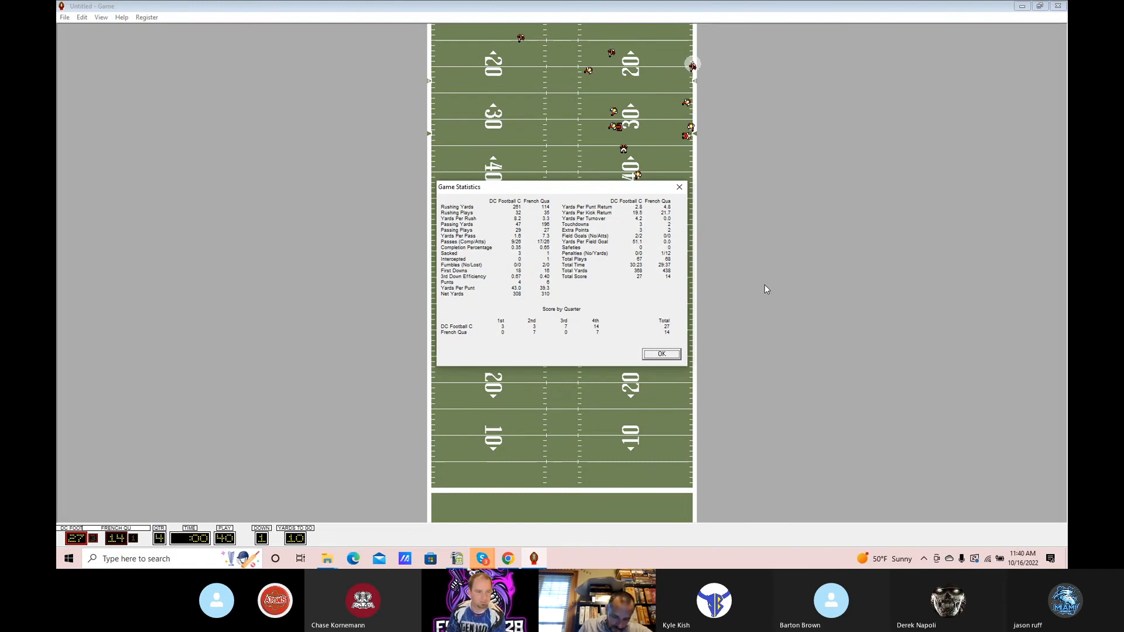
{"action": "left_click", "coordinate": [659, 353]}
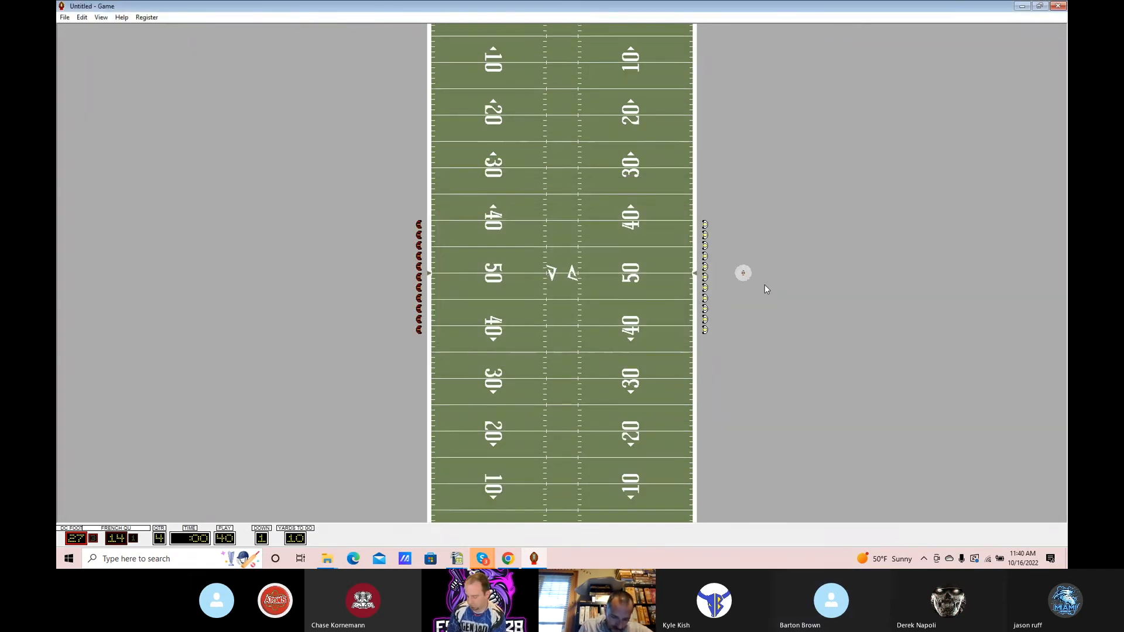